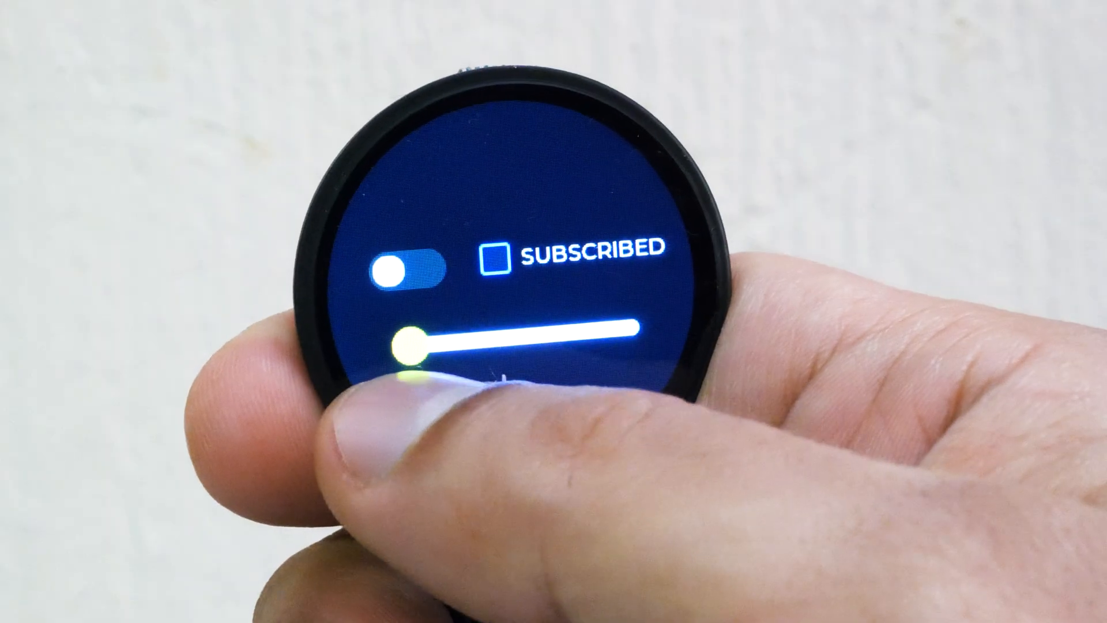
Download the ESP32-S3-Touch-LCD-1.28 Demo package from the wiki's firmware resources section.
{"action": "left_click_drag", "start_coordinate": [406, 344], "coordinate": [621, 344]}
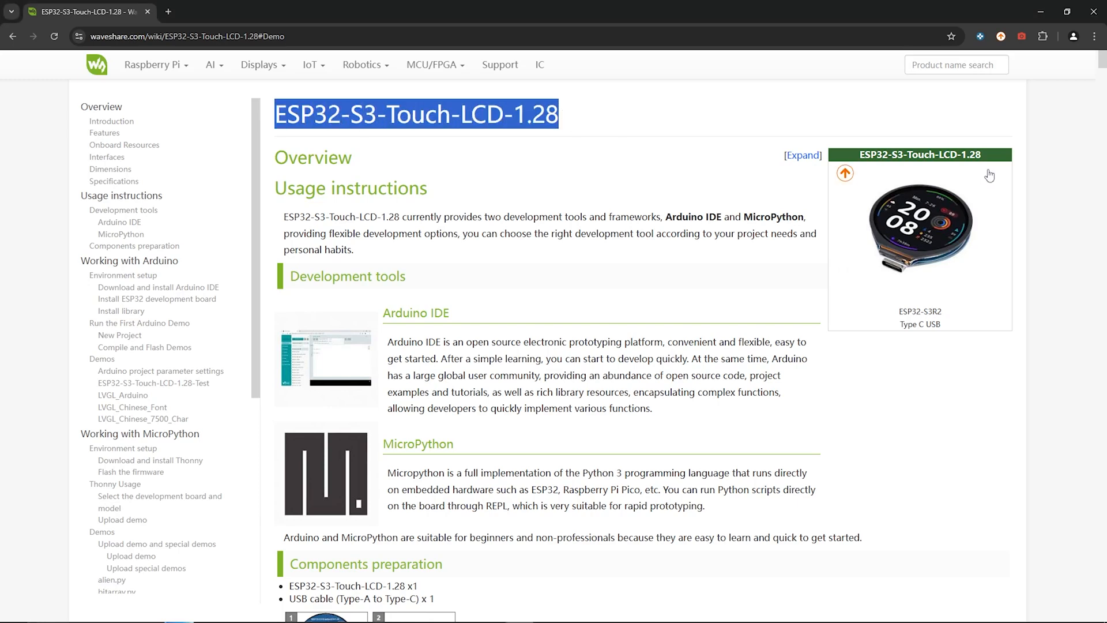
{"action": "mouse_move", "coordinate": [848, 368]}
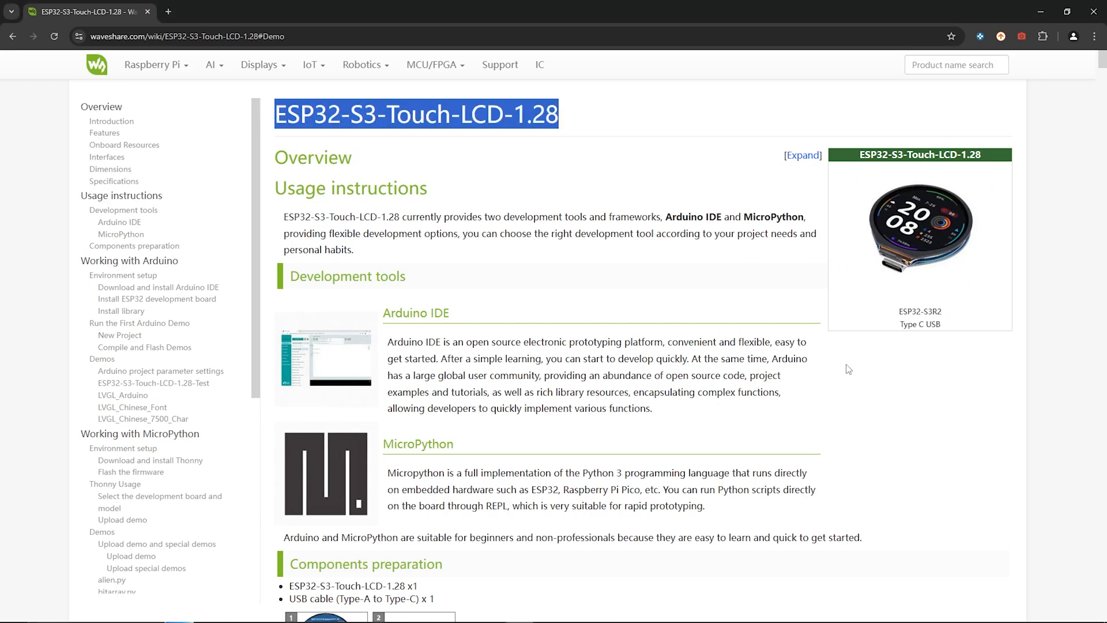
{"action": "scroll", "scroll_direction": "down", "scroll_amount": 3}
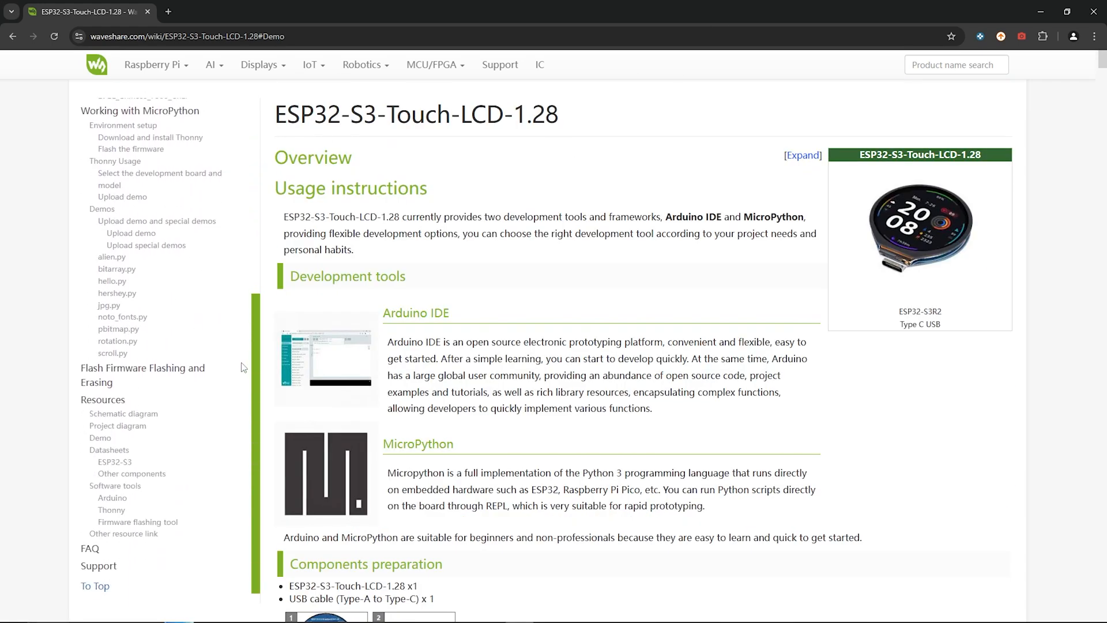
{"action": "mouse_move", "coordinate": [142, 374]}
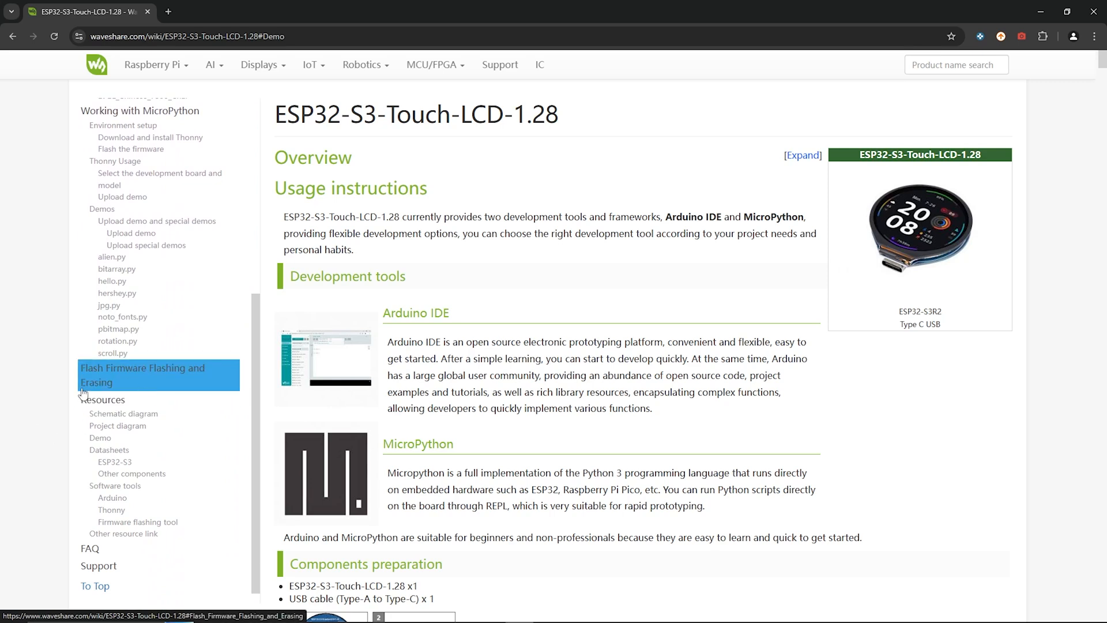
{"action": "left_click", "coordinate": [100, 437]}
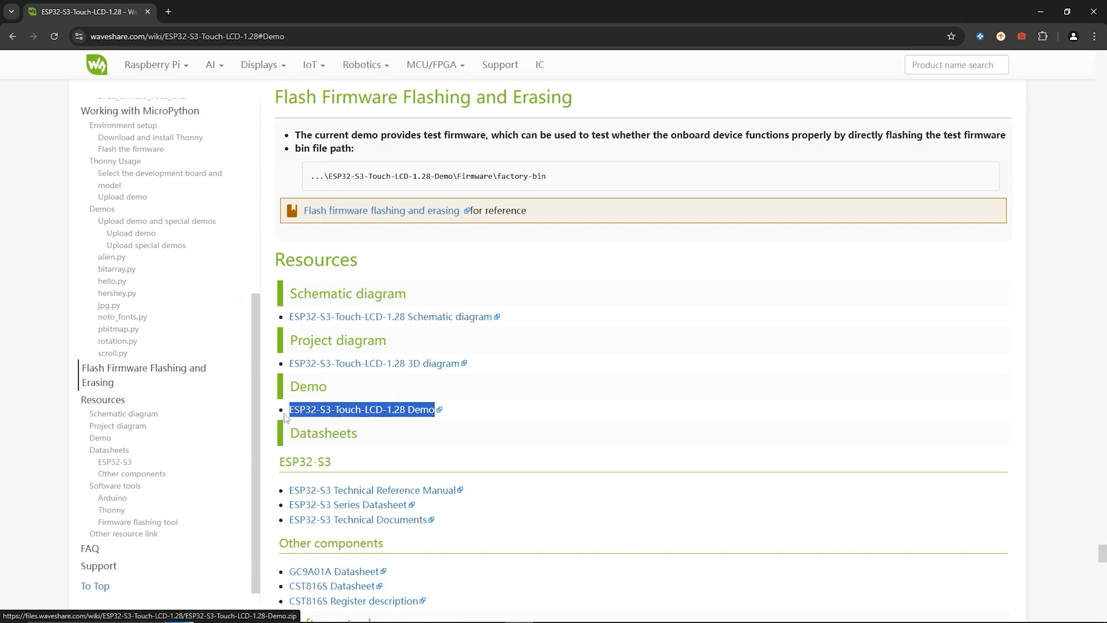
{"action": "left_click", "coordinate": [362, 409]}
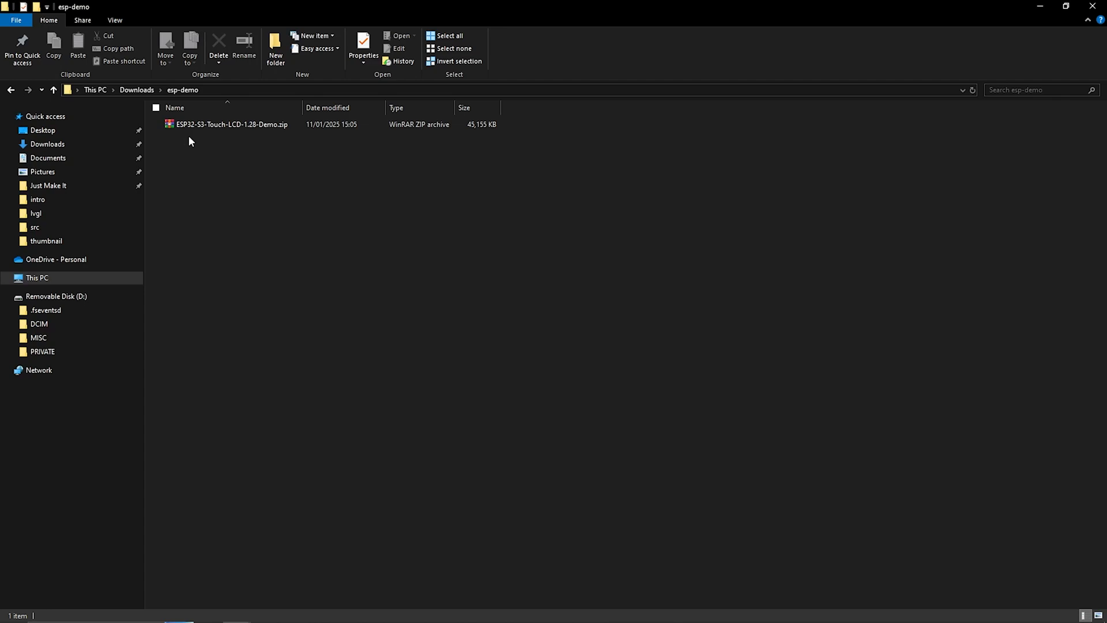
Extract the ESP32-S3-Touch-LCD-1.28 demo zip in place and browse into its Arduino libraries folder.
{"action": "right_click", "coordinate": [232, 125]}
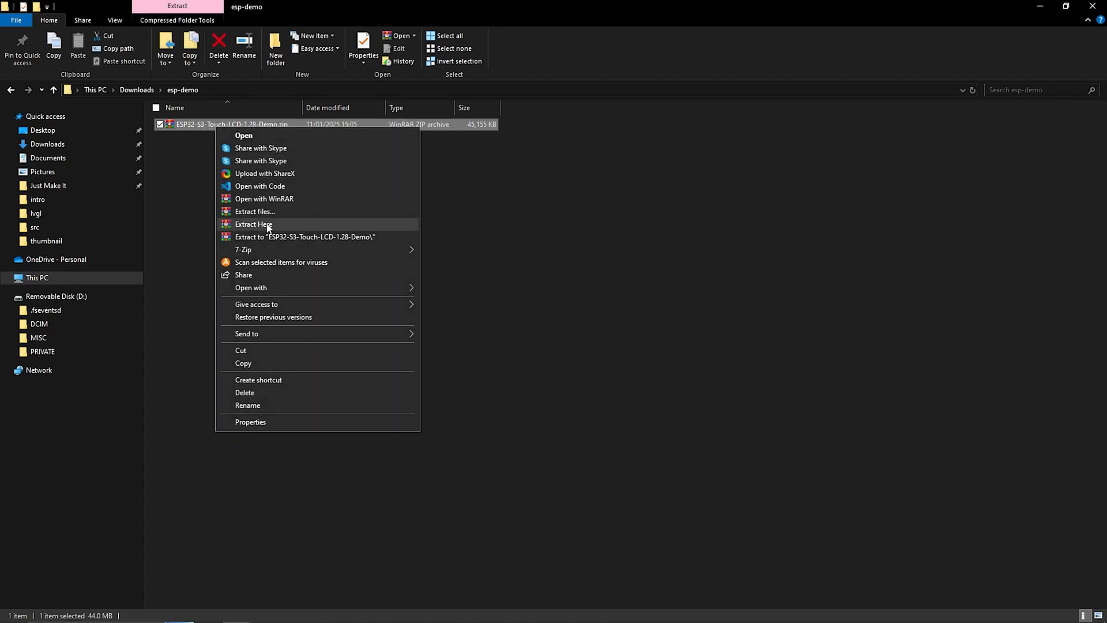
{"action": "left_click", "coordinate": [252, 224]}
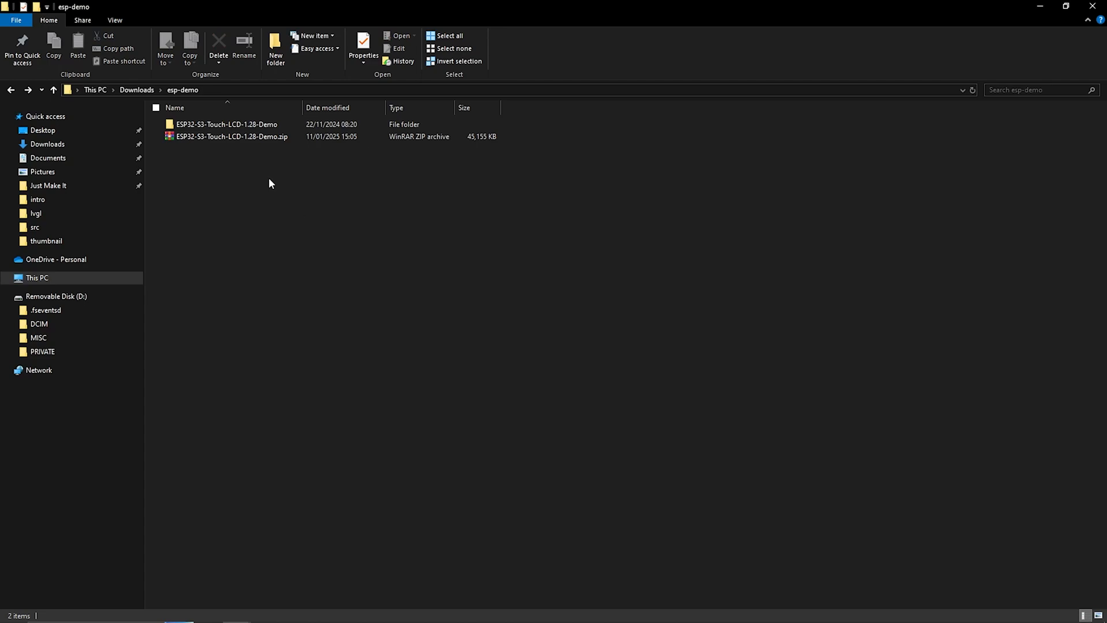
{"action": "left_click", "coordinate": [224, 124]}
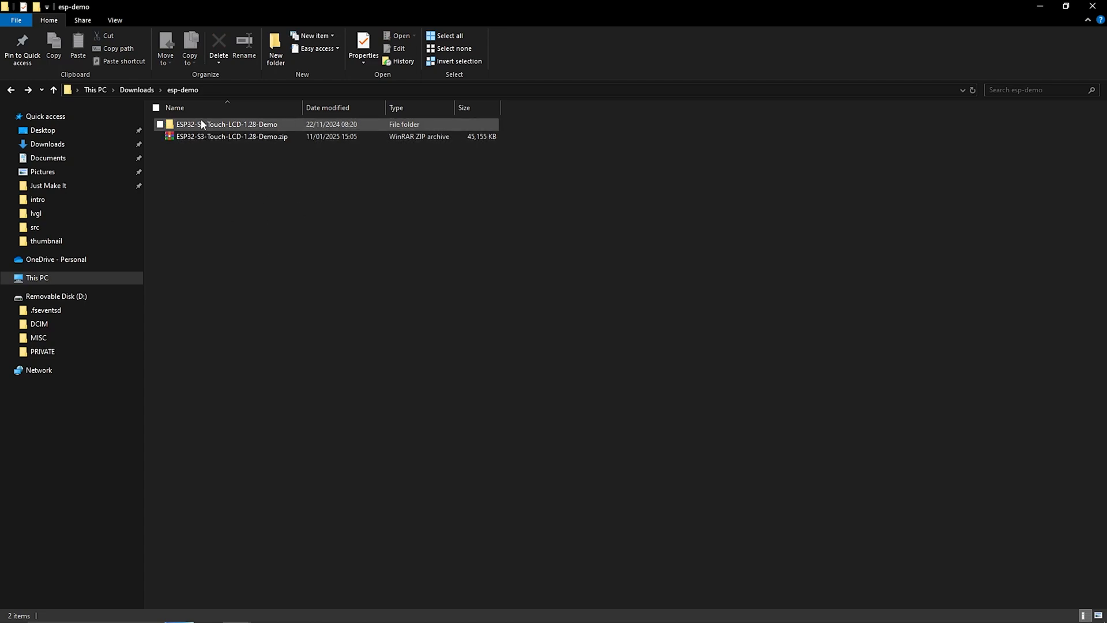
{"action": "double_click", "coordinate": [226, 125]}
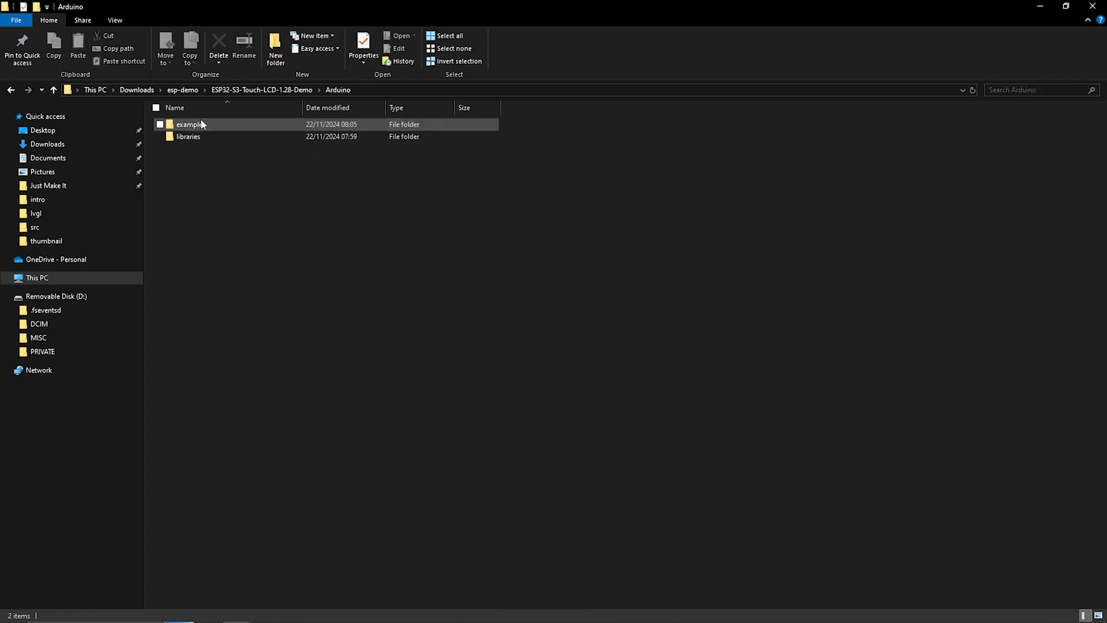
{"action": "double_click", "coordinate": [188, 136]}
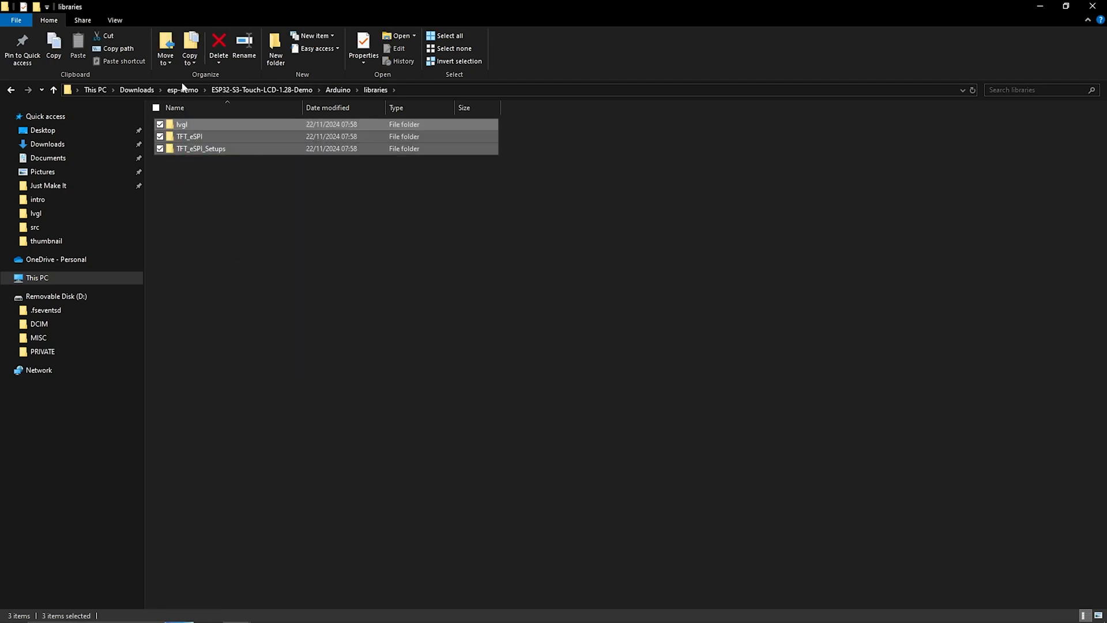
{"action": "mouse_move", "coordinate": [367, 332]}
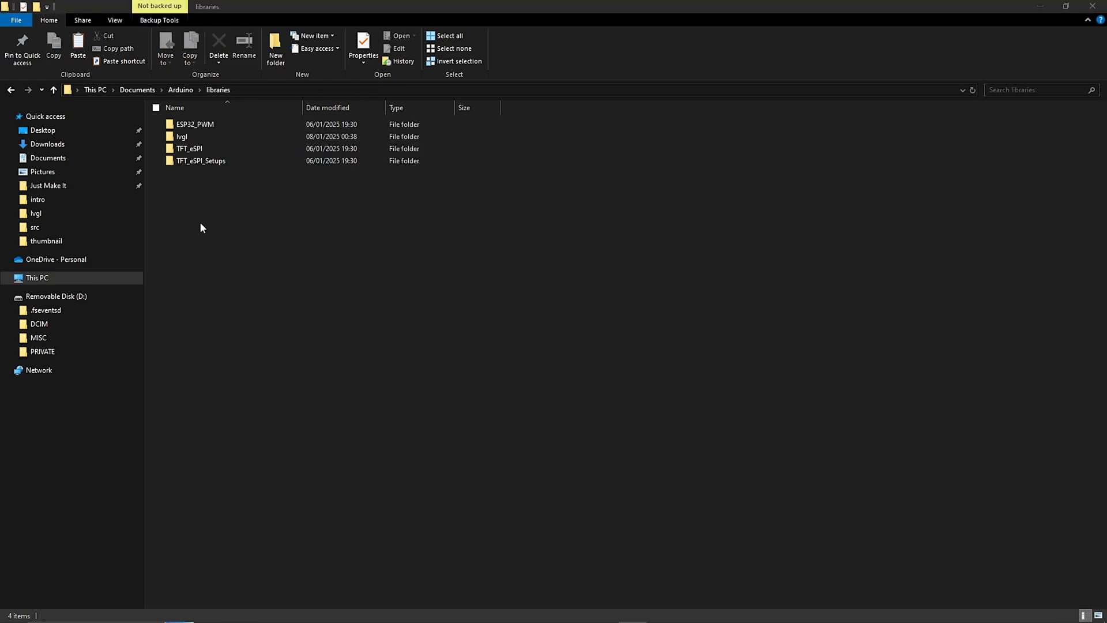
{"action": "mouse_move", "coordinate": [137, 90]}
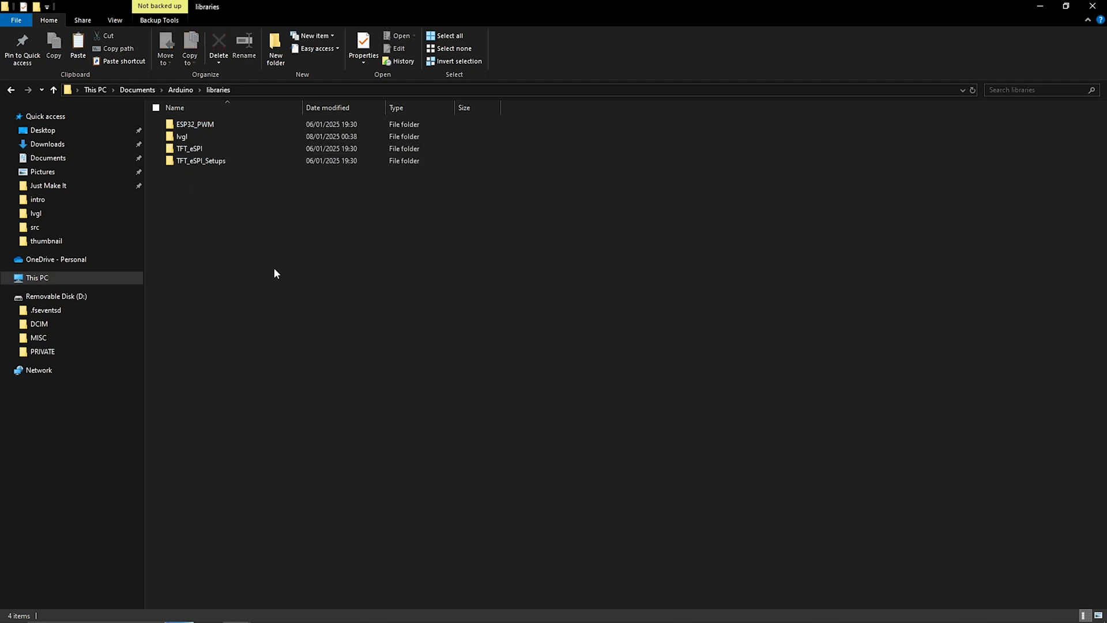
{"action": "mouse_move", "coordinate": [274, 267]}
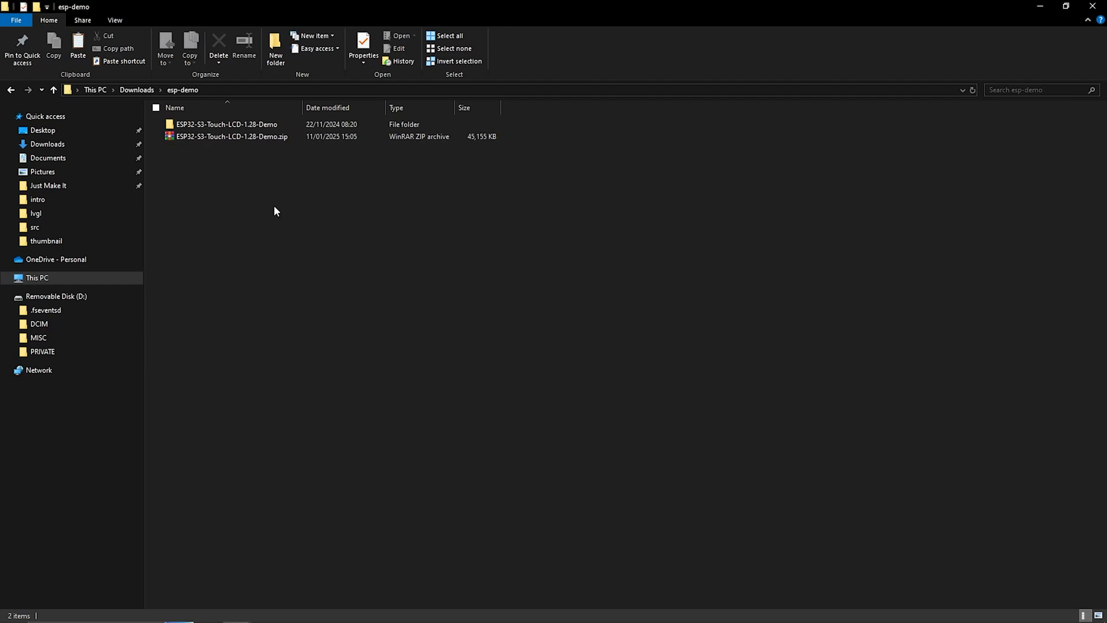
{"action": "mouse_move", "coordinate": [299, 236]}
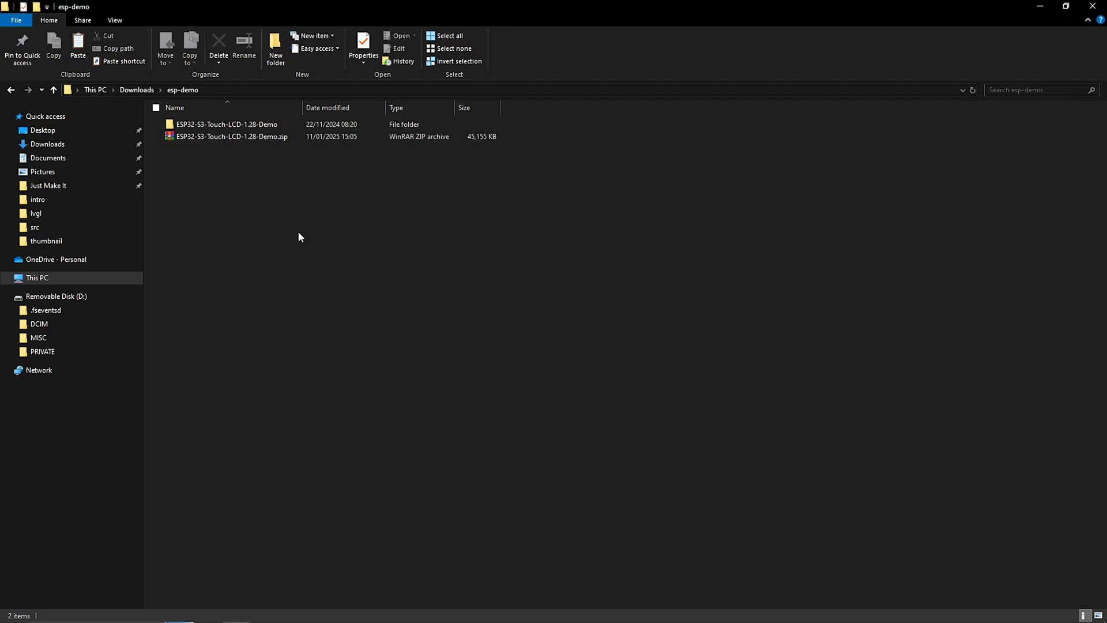
Create a demo folder in esp-demo, then open the package's LVGL_Arduino example and nested demo folder.
{"action": "left_click", "coordinate": [276, 48]}
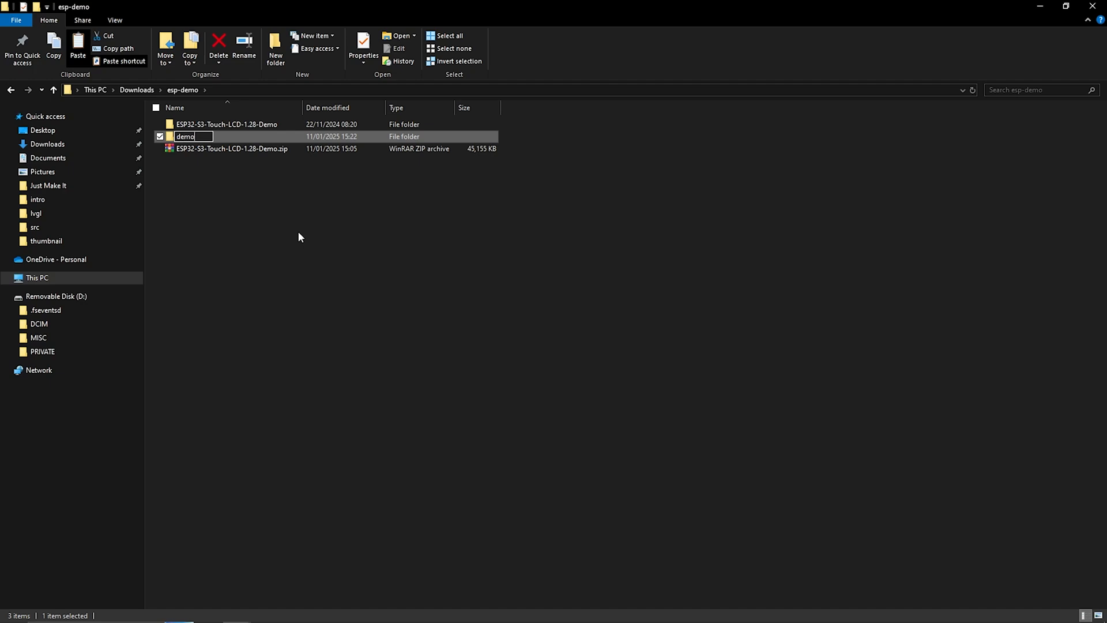
{"action": "double_click", "coordinate": [186, 136]}
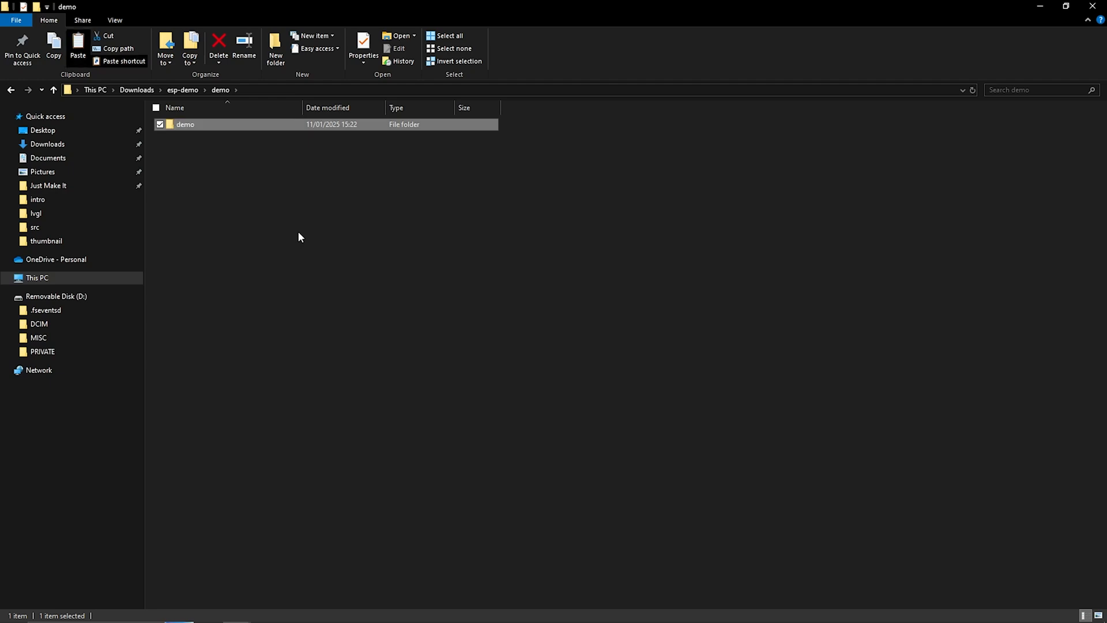
{"action": "mouse_move", "coordinate": [162, 107]}
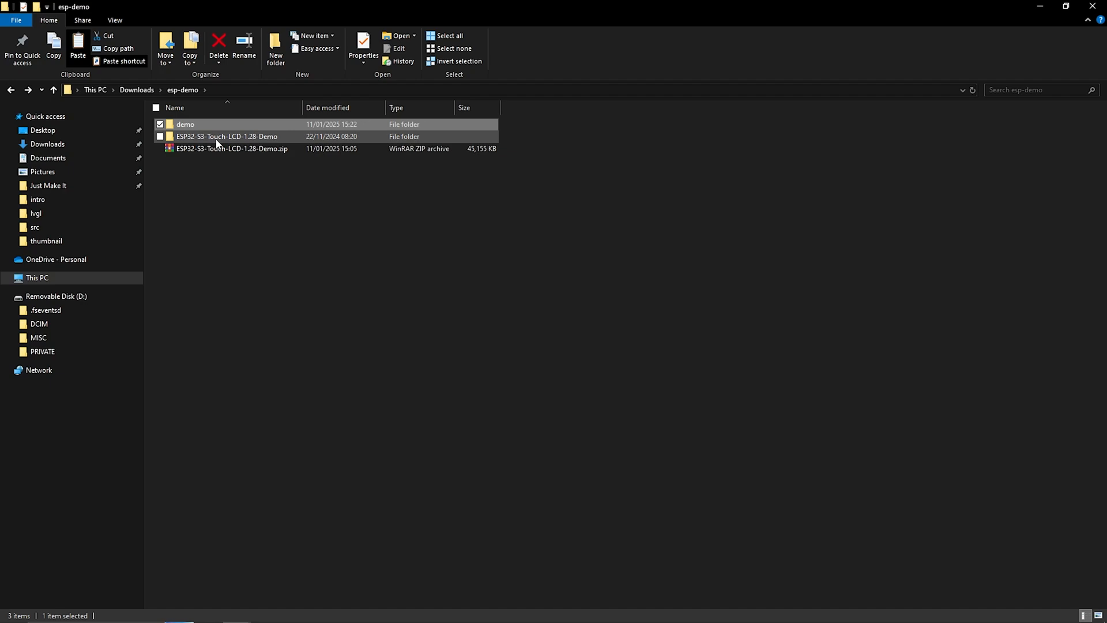
{"action": "double_click", "coordinate": [226, 136]}
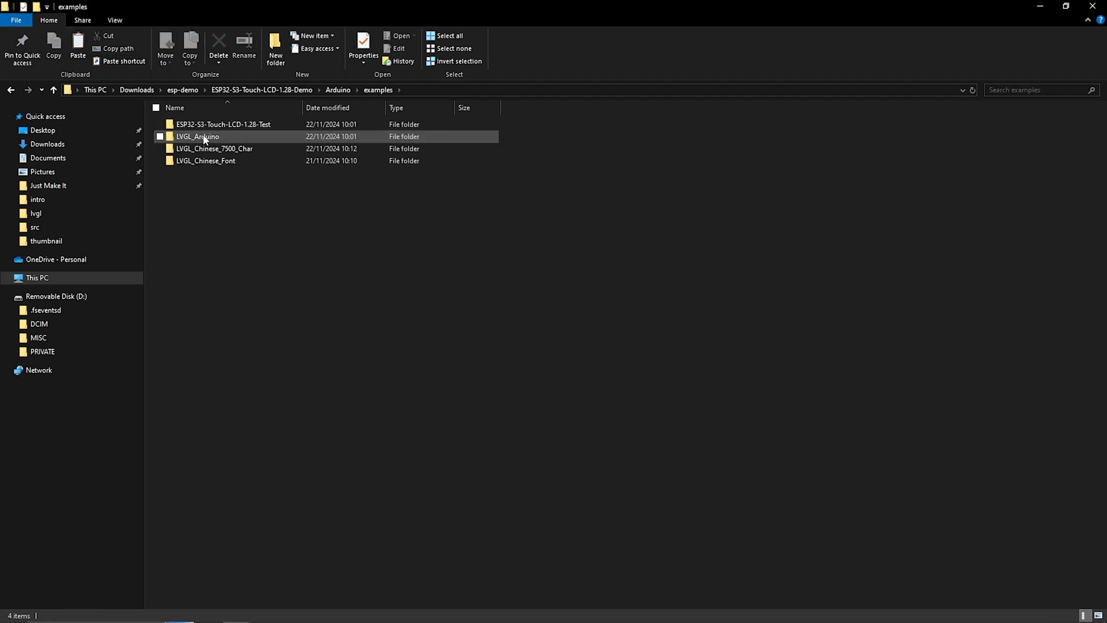
{"action": "double_click", "coordinate": [197, 137]}
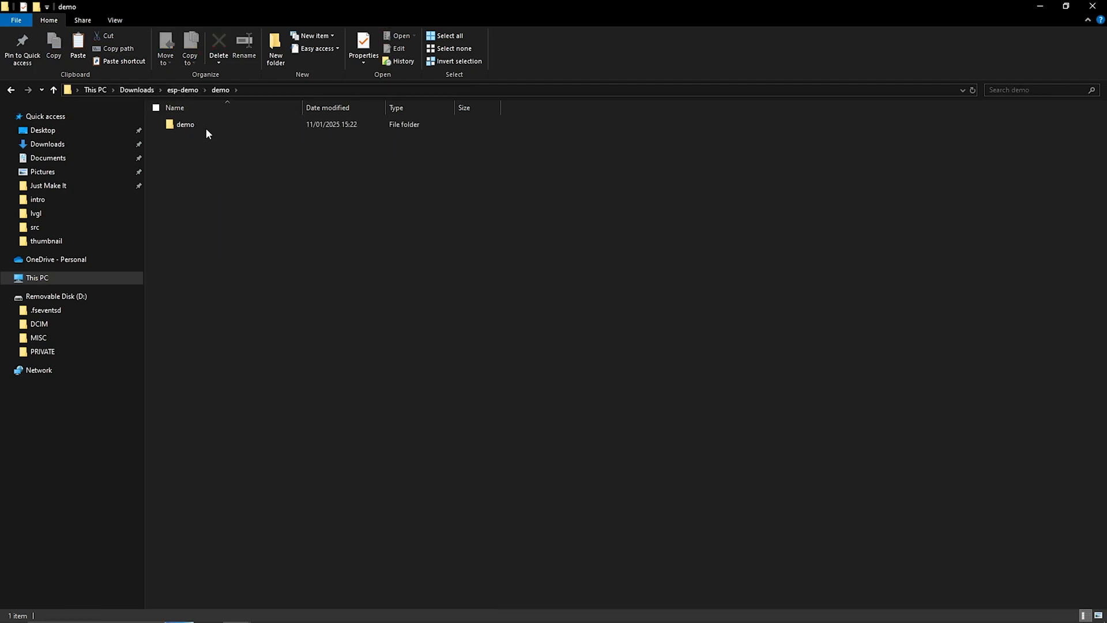
{"action": "double_click", "coordinate": [185, 125]}
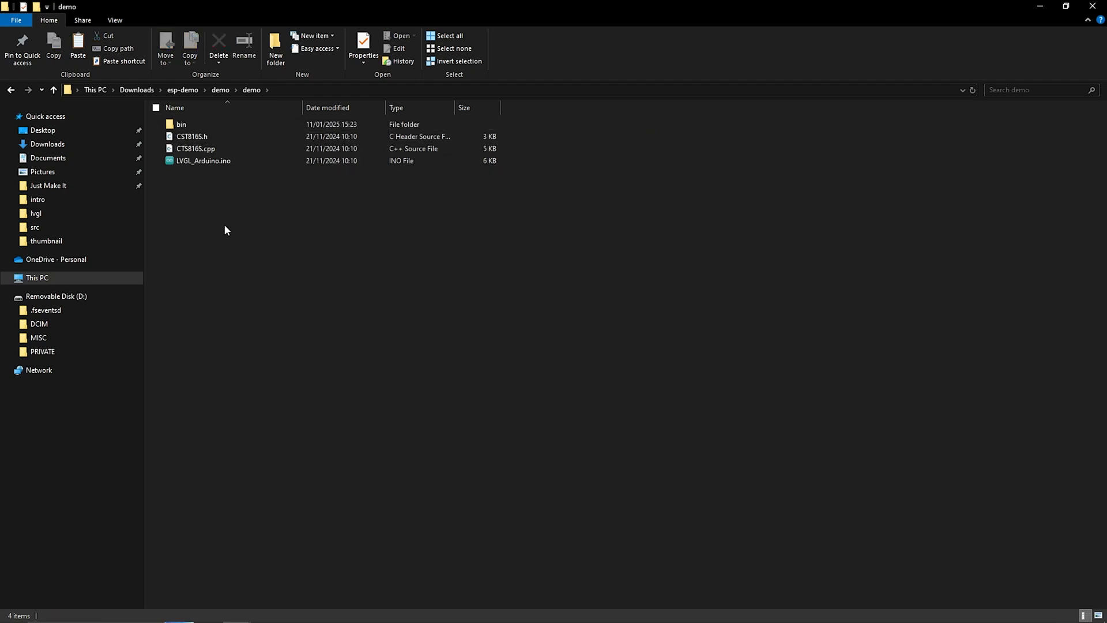
Rename LVGL_Arduino.ino to demo.ino and go back to the outer demo folder.
{"action": "left_click", "coordinate": [202, 160]}
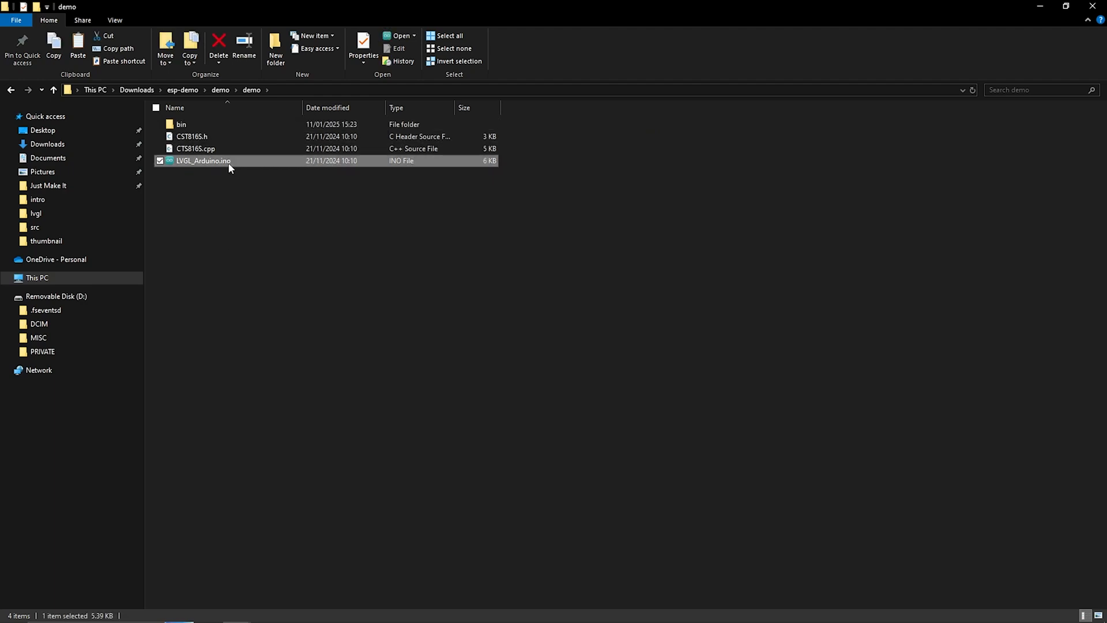
{"action": "mouse_move", "coordinate": [229, 163]}
{"action": "type", "text": "demo"}
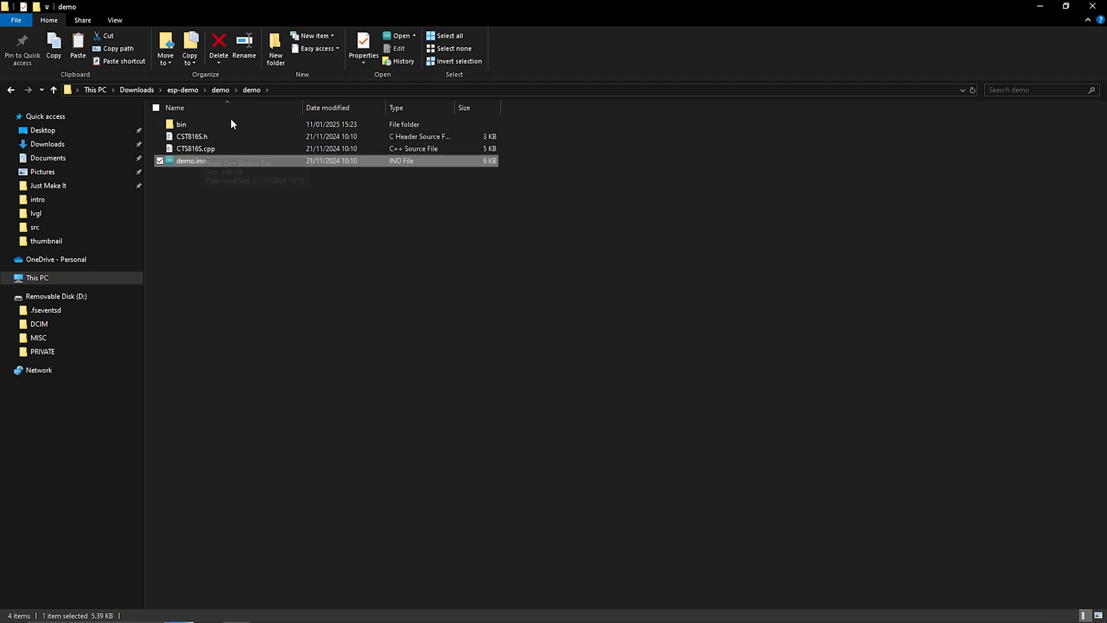
{"action": "mouse_move", "coordinate": [229, 124]}
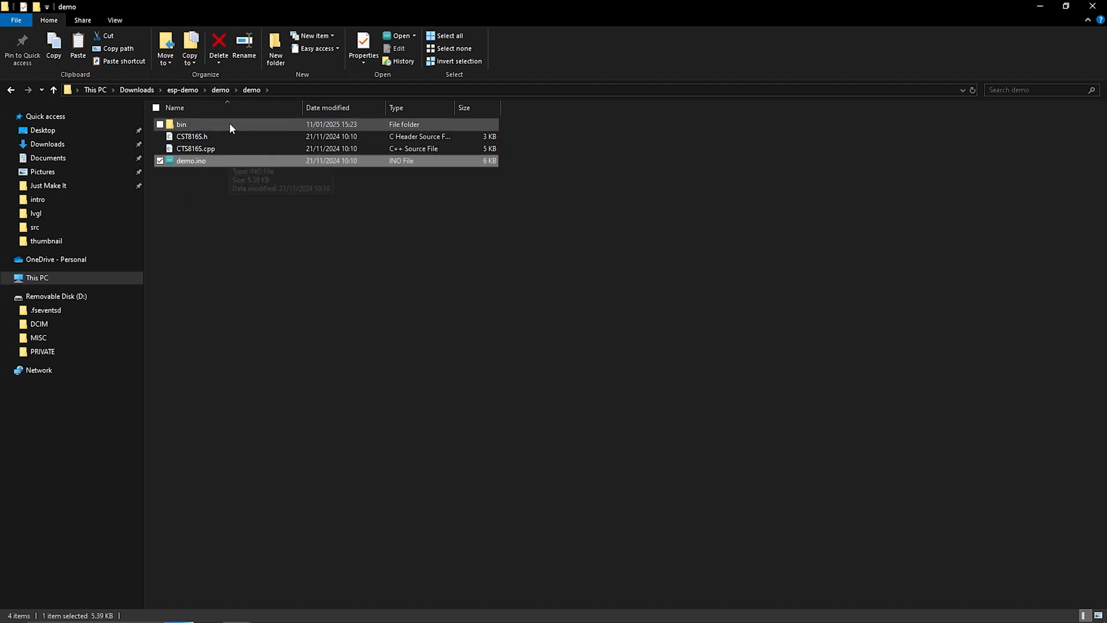
{"action": "left_click", "coordinate": [686, 368]}
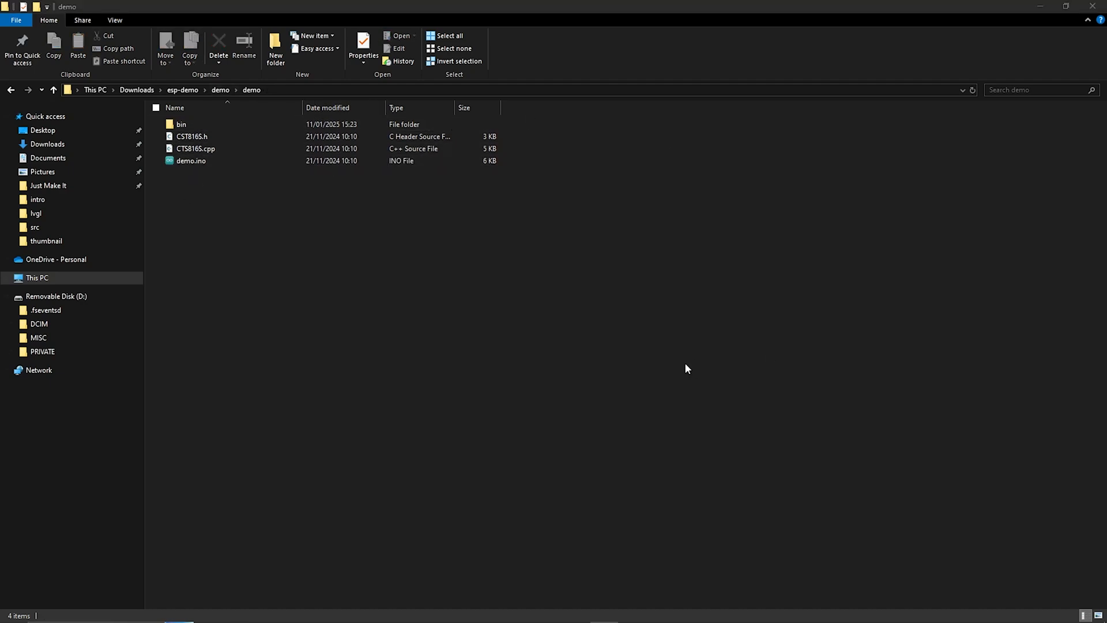
{"action": "mouse_move", "coordinate": [568, 217]}
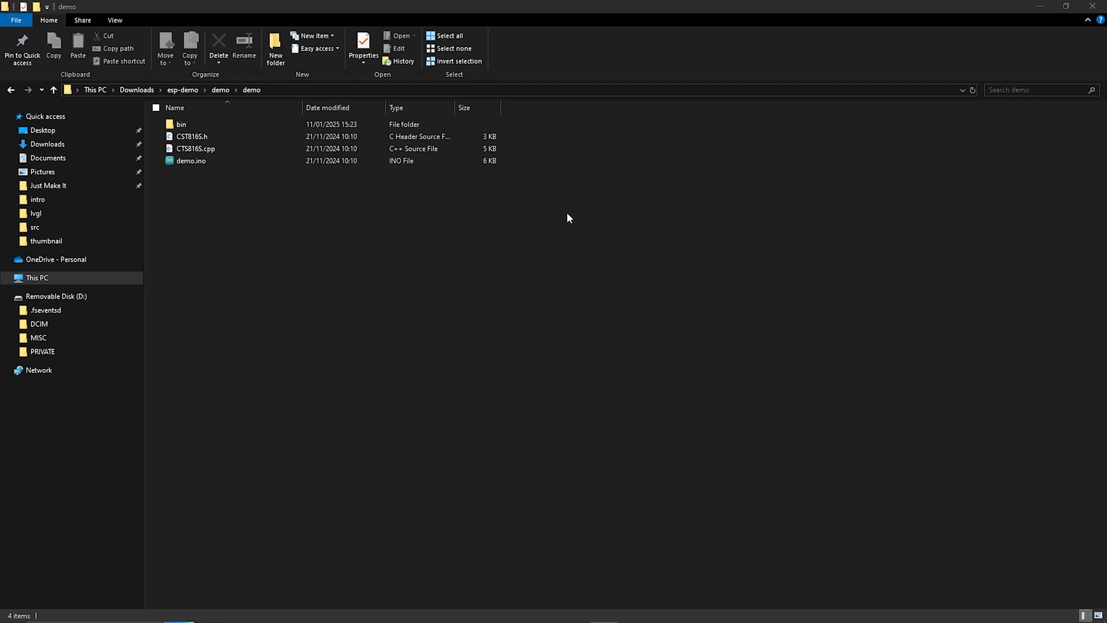
{"action": "left_click", "coordinate": [211, 124]}
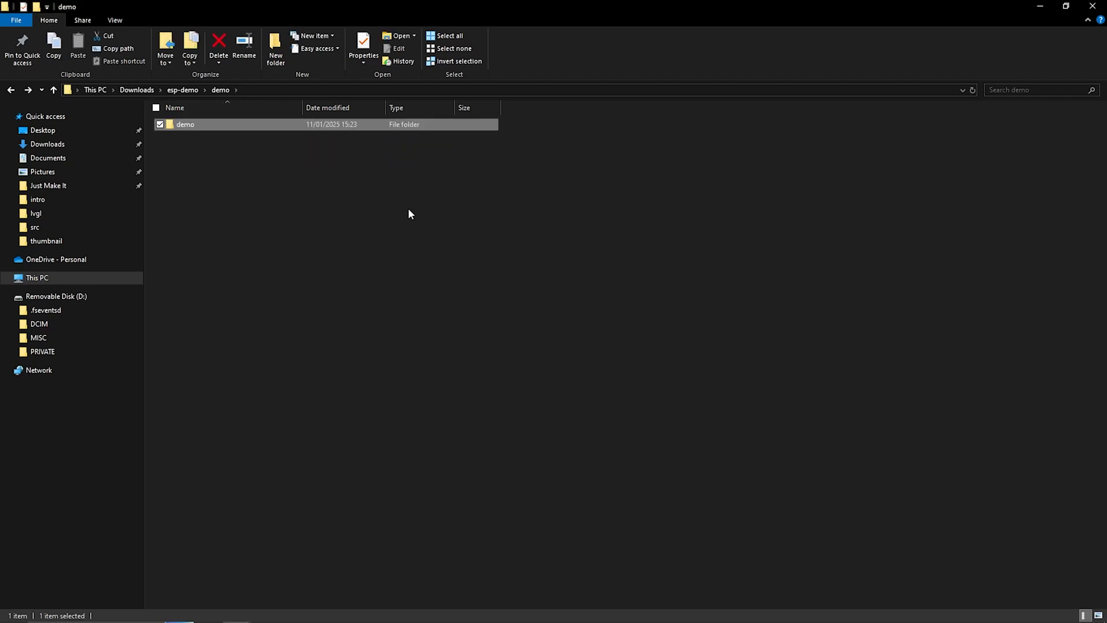
{"action": "left_click", "coordinate": [274, 47]}
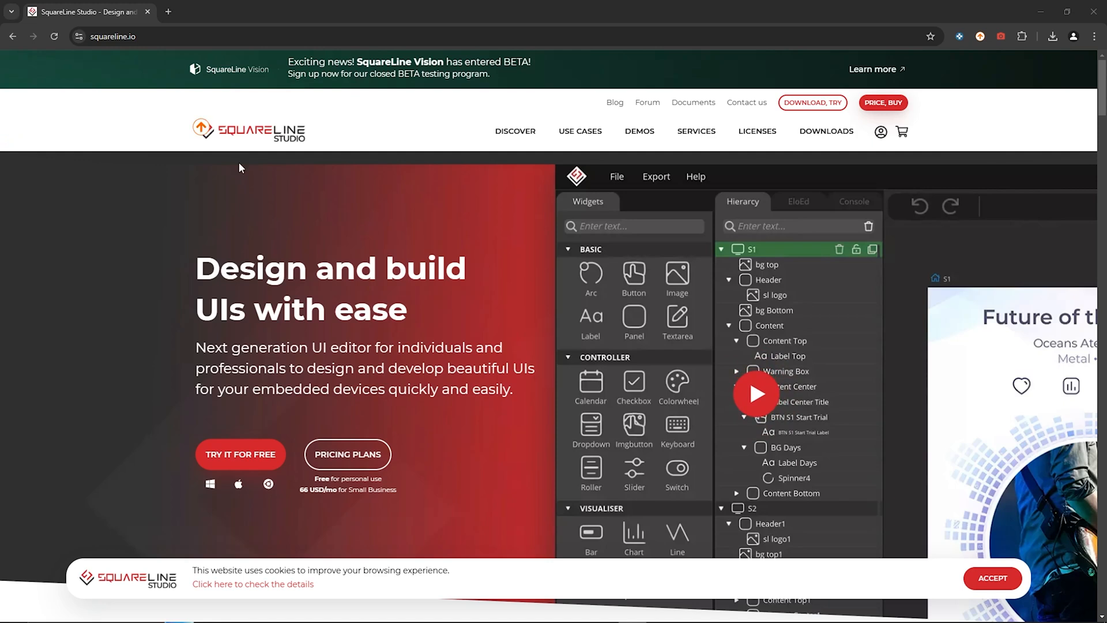
{"action": "mouse_move", "coordinate": [160, 214]}
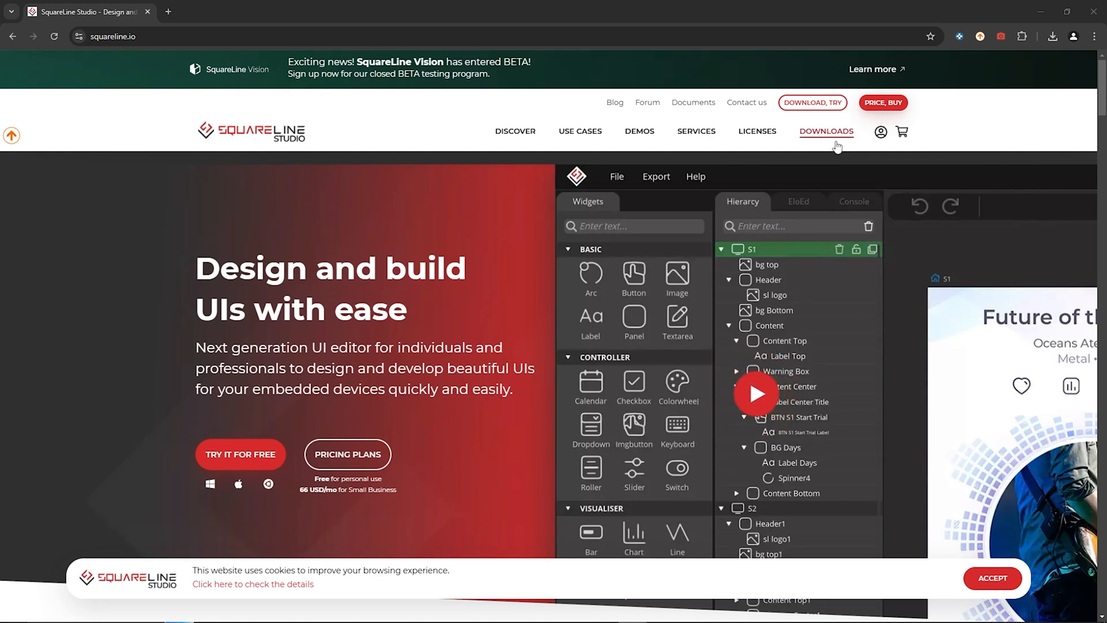
Visit squareline.io's DOWNLOADS page, then scroll through the LICENSES pricing plans.
{"action": "left_click", "coordinate": [826, 132]}
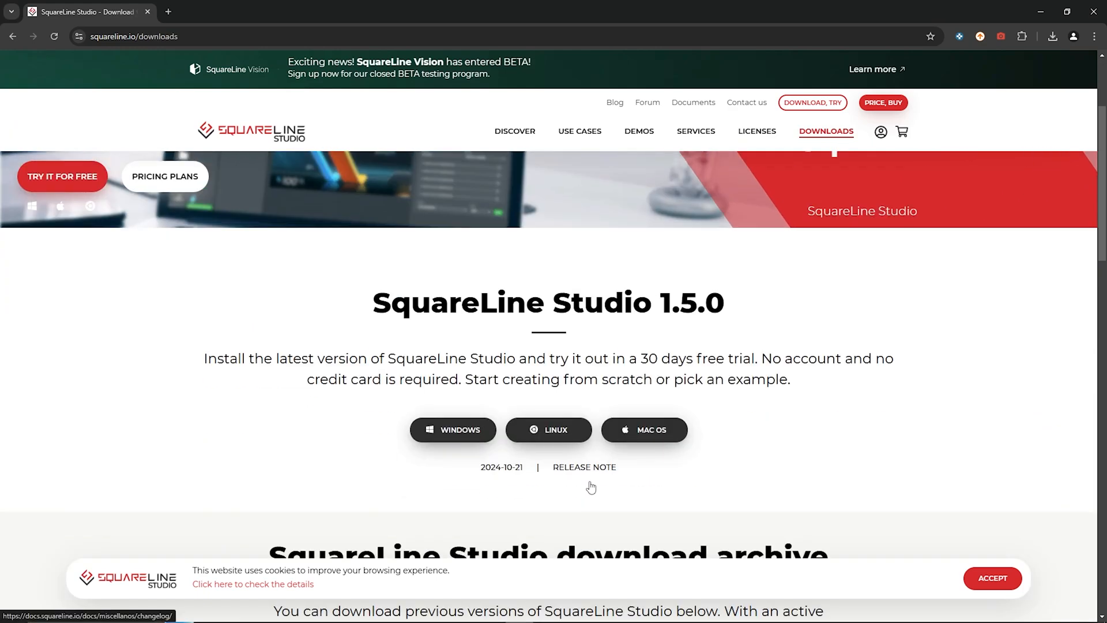
{"action": "left_click", "coordinate": [755, 132]}
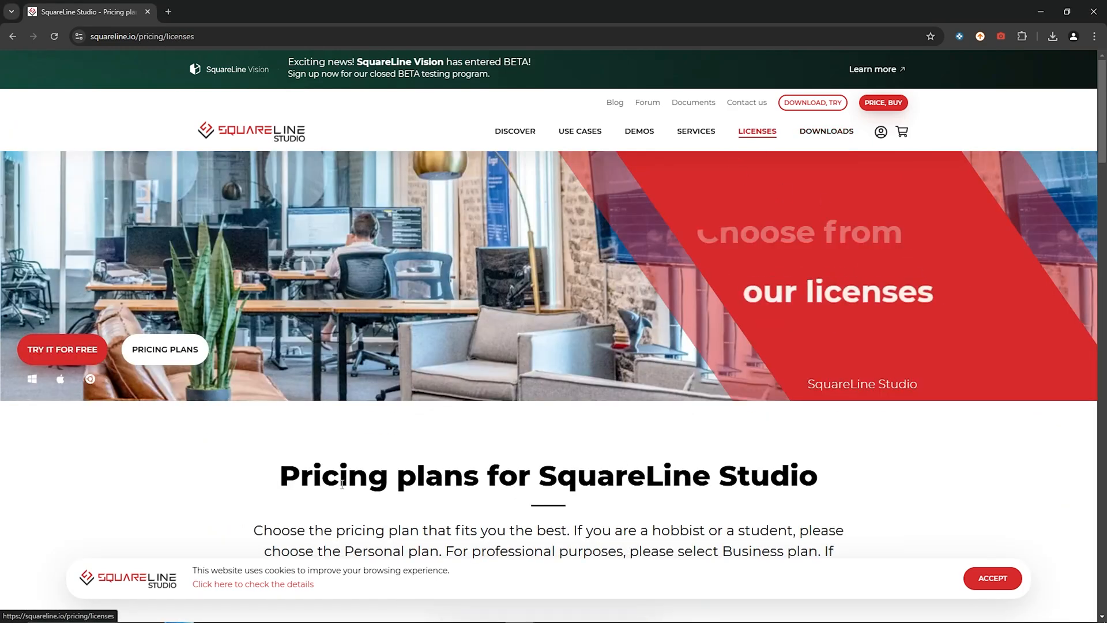
{"action": "scroll", "scroll_direction": "down", "scroll_amount": 3}
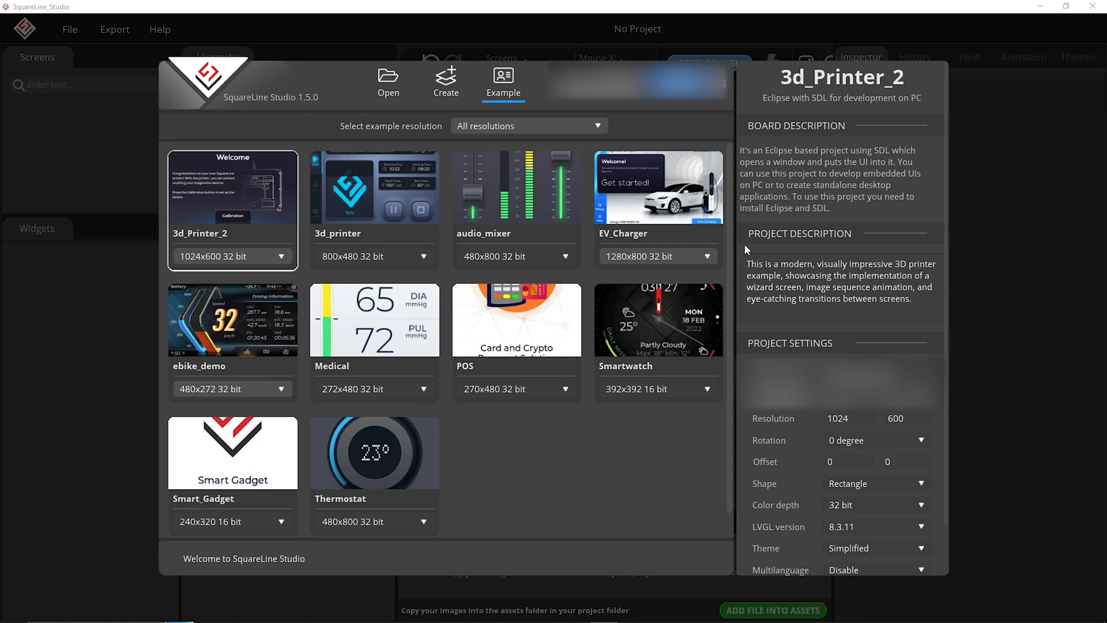
{"action": "mouse_move", "coordinate": [248, 334]}
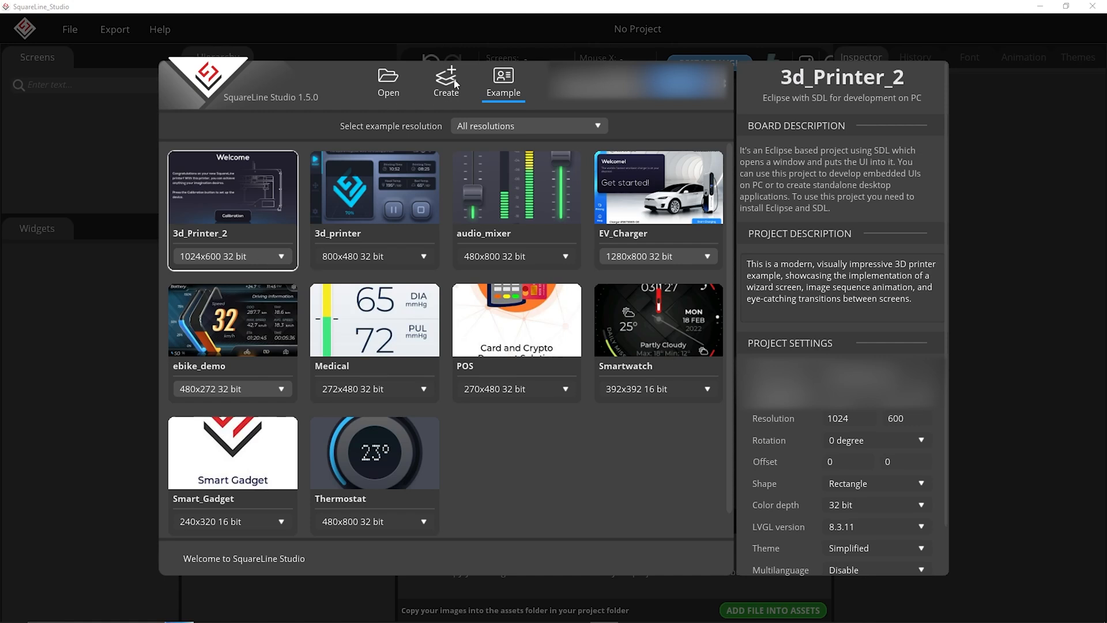
Create an Arduino with TFT_eSPI project: Circle shape, 16-bit colour, Dark theme, overwriting the old one.
{"action": "left_click", "coordinate": [445, 80]}
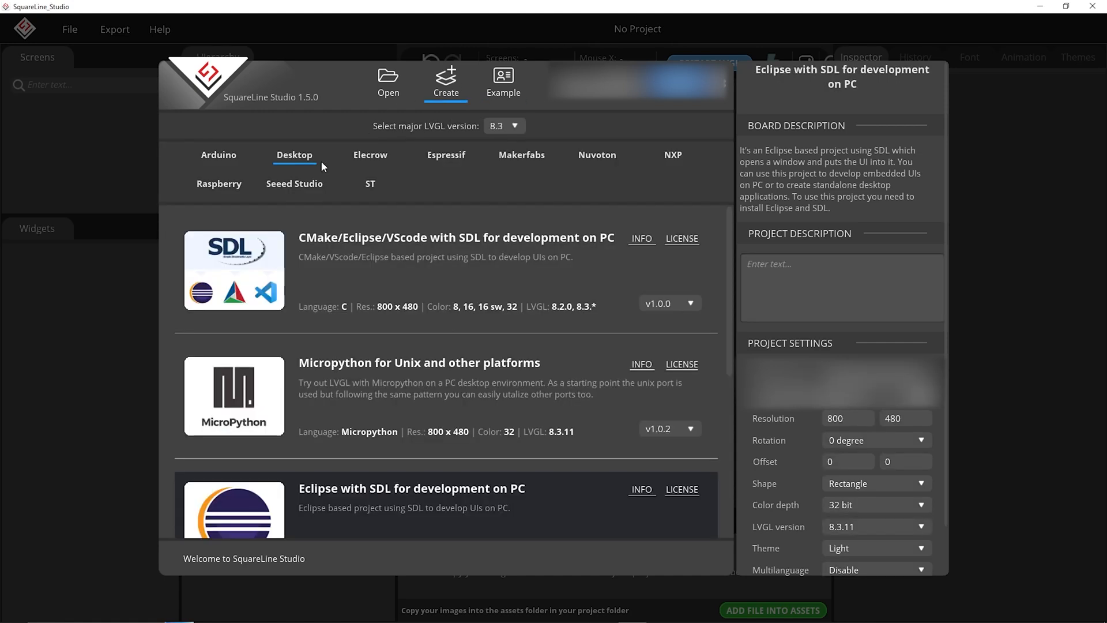
{"action": "left_click", "coordinate": [218, 155]}
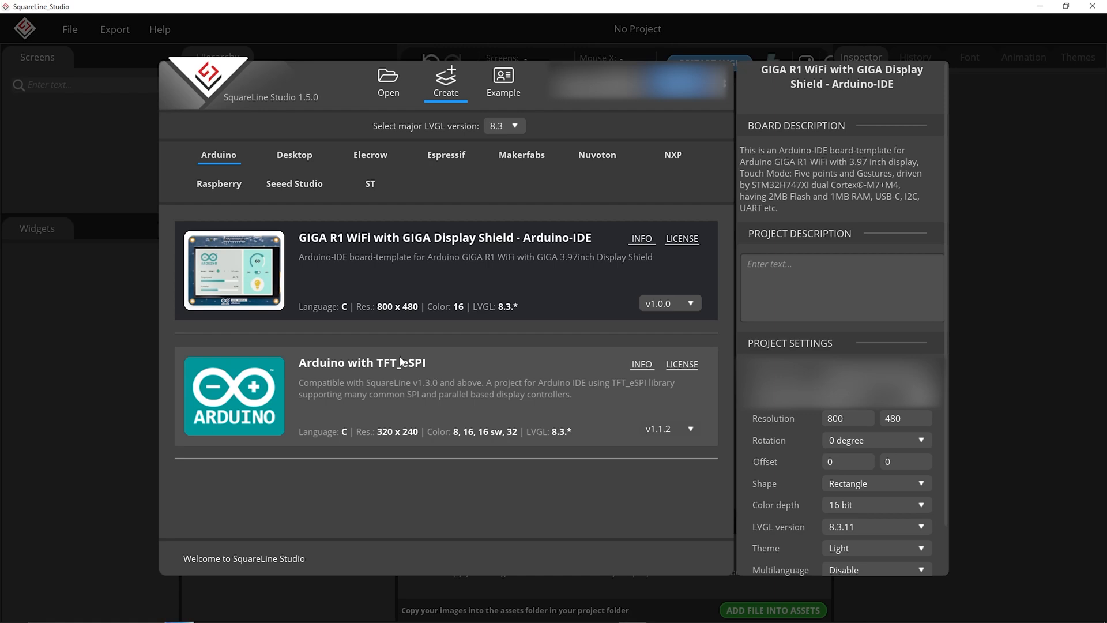
{"action": "mouse_move", "coordinate": [450, 393]}
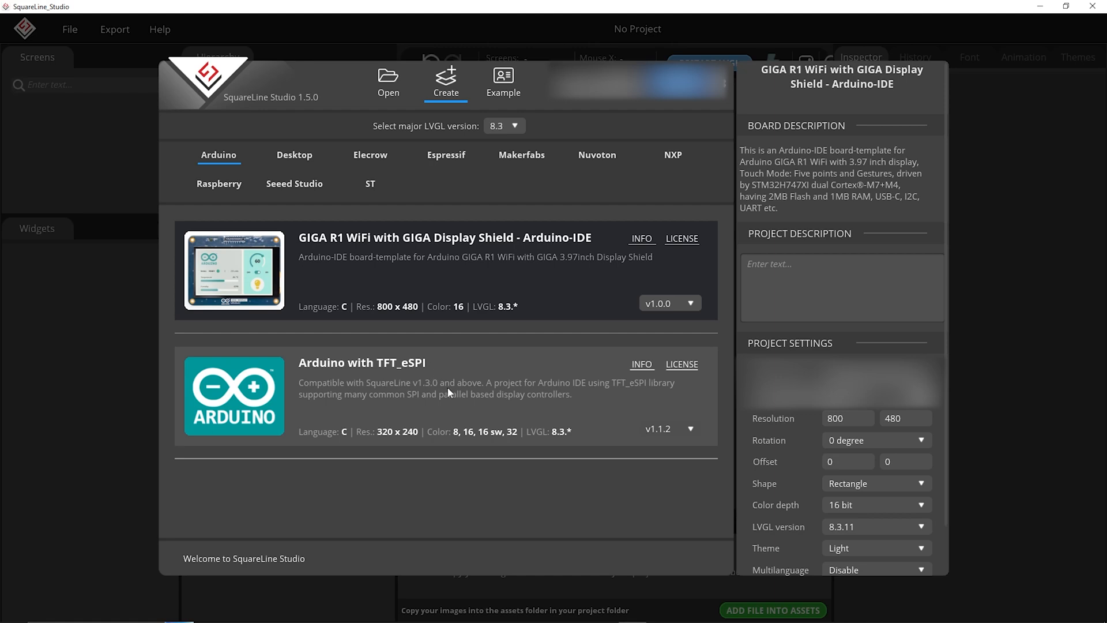
{"action": "mouse_move", "coordinate": [434, 400]}
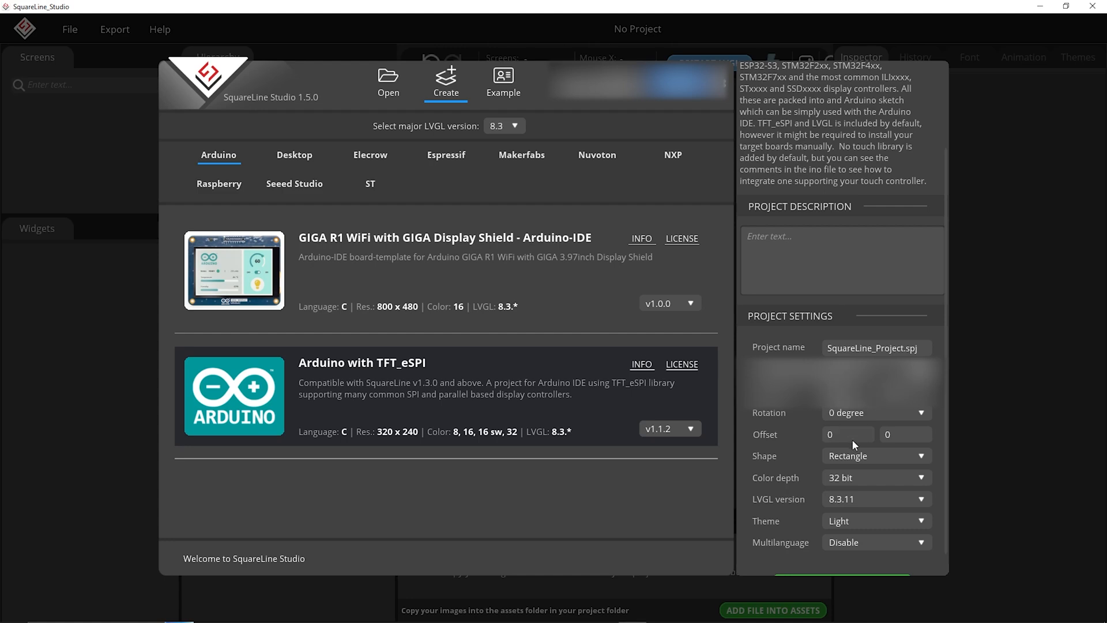
{"action": "left_click", "coordinate": [875, 455]}
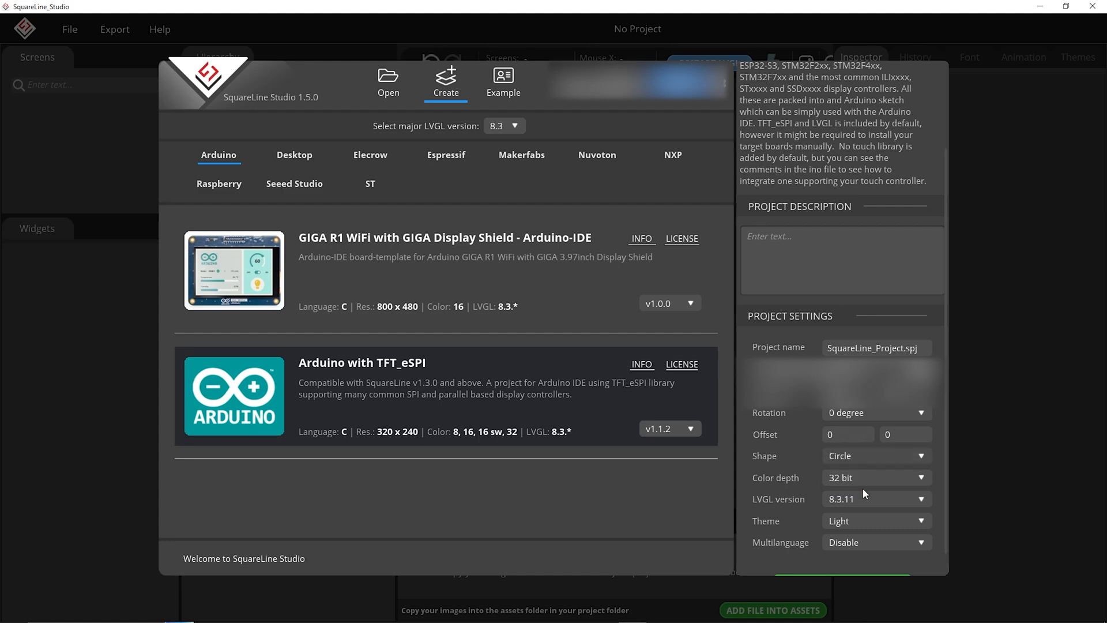
{"action": "left_click", "coordinate": [875, 477]}
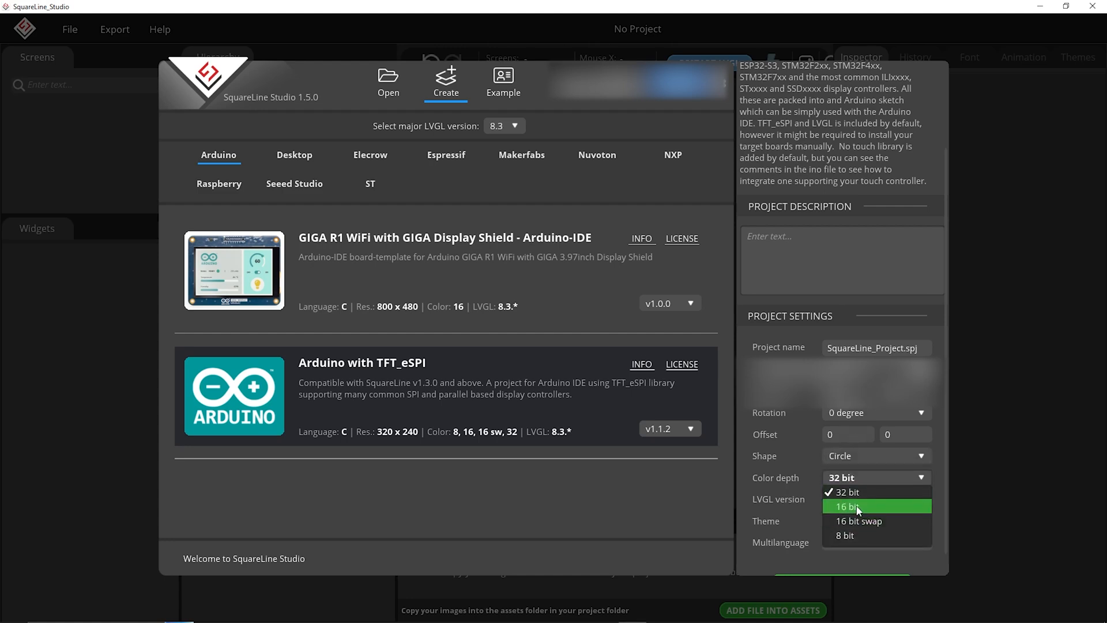
{"action": "left_click", "coordinate": [846, 506]}
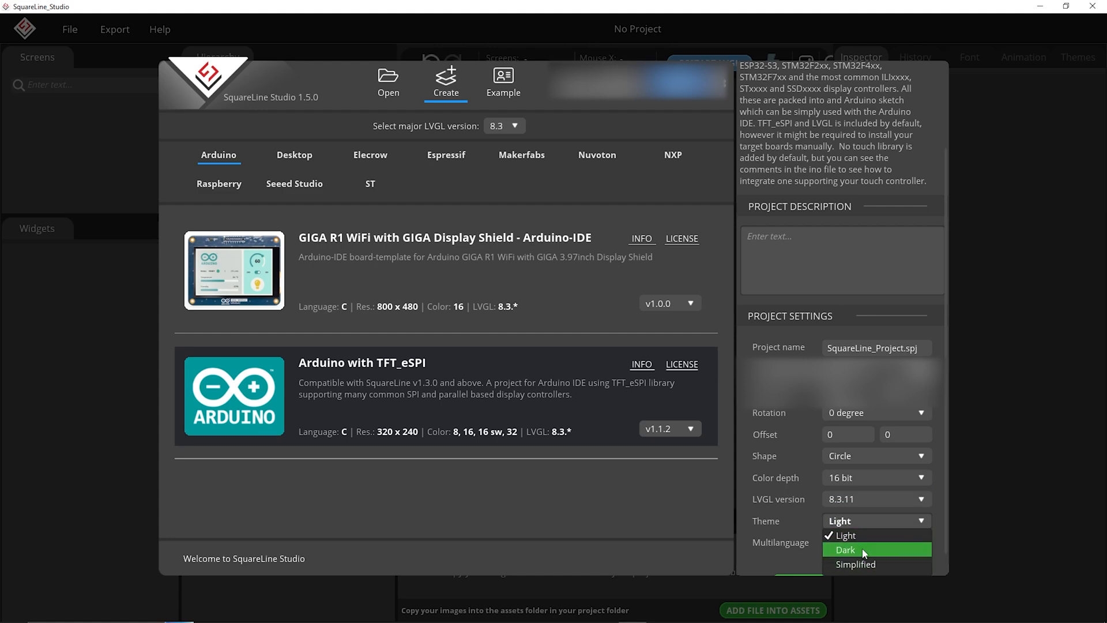
{"action": "left_click", "coordinate": [845, 550]}
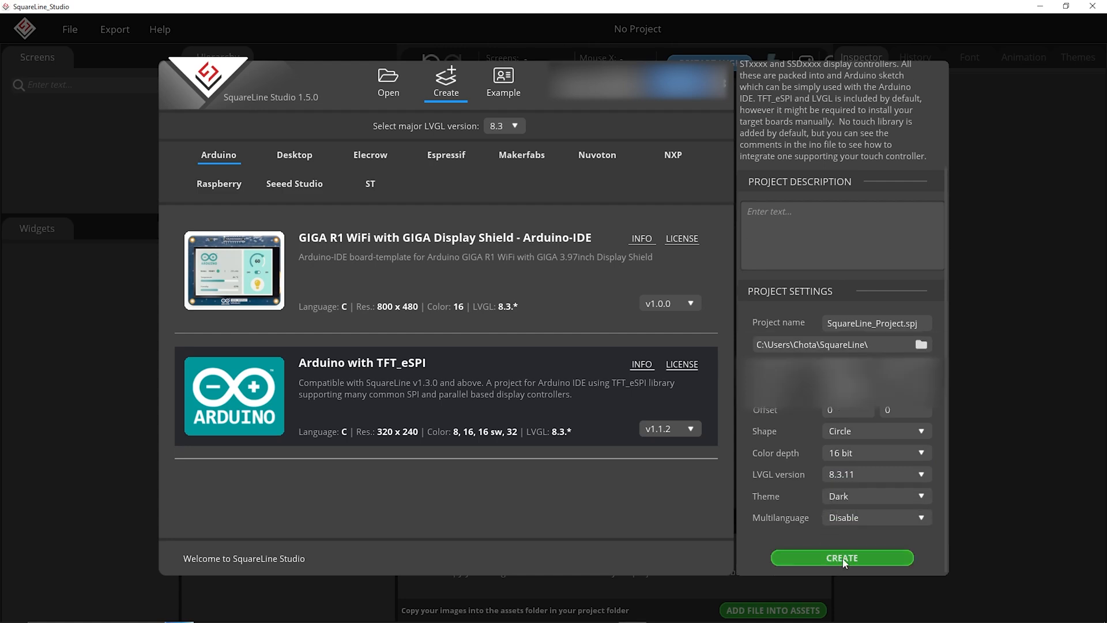
{"action": "left_click", "coordinate": [841, 557]}
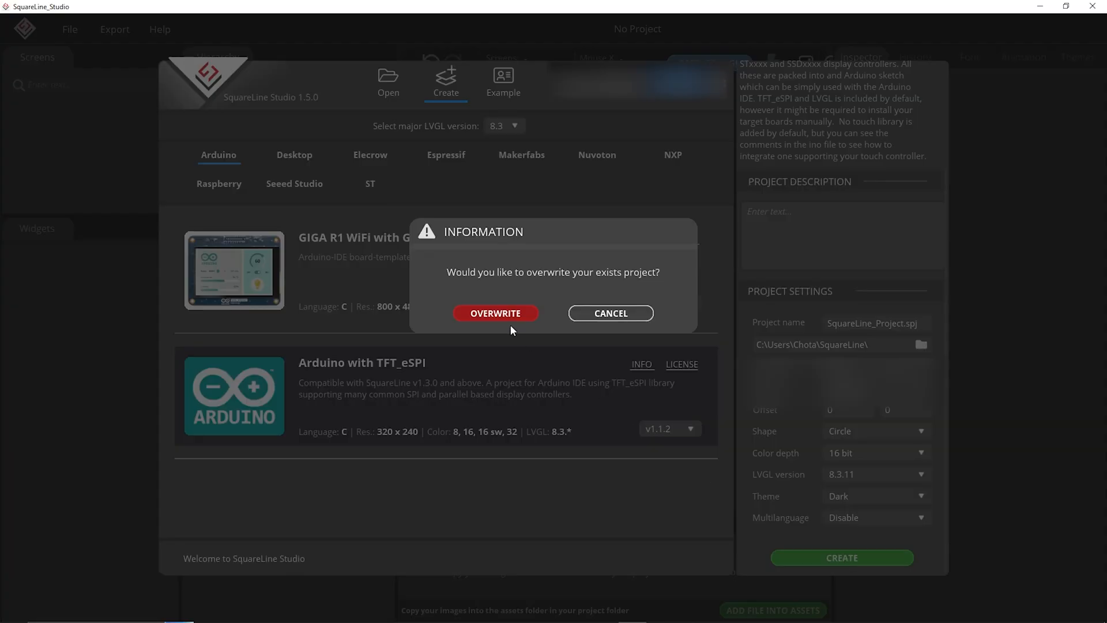
{"action": "left_click", "coordinate": [496, 312]}
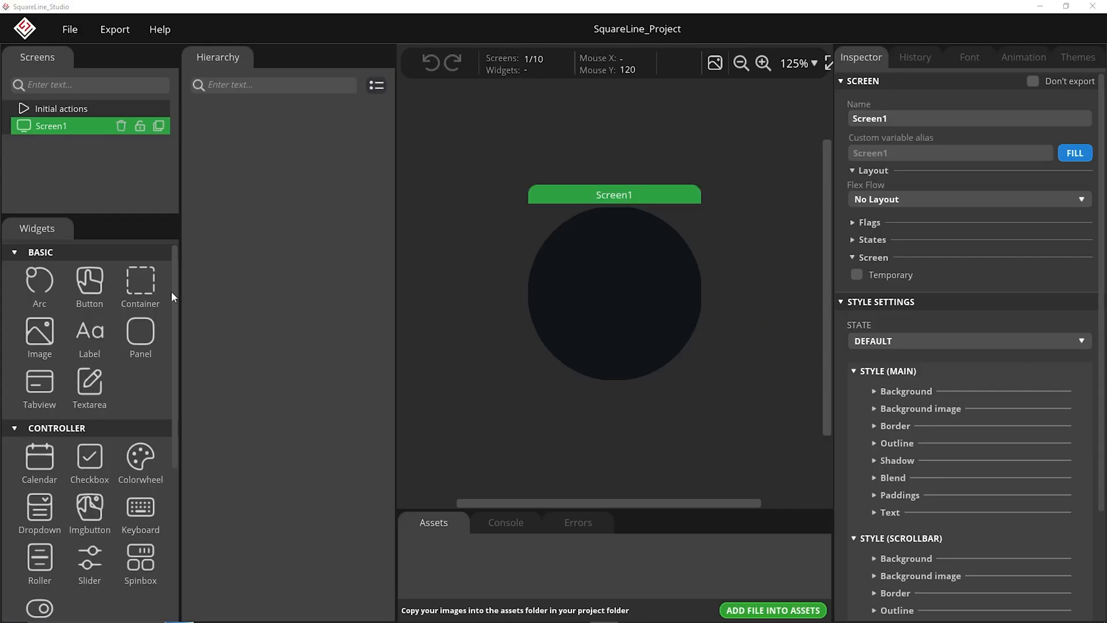
{"action": "mouse_move", "coordinate": [266, 453]}
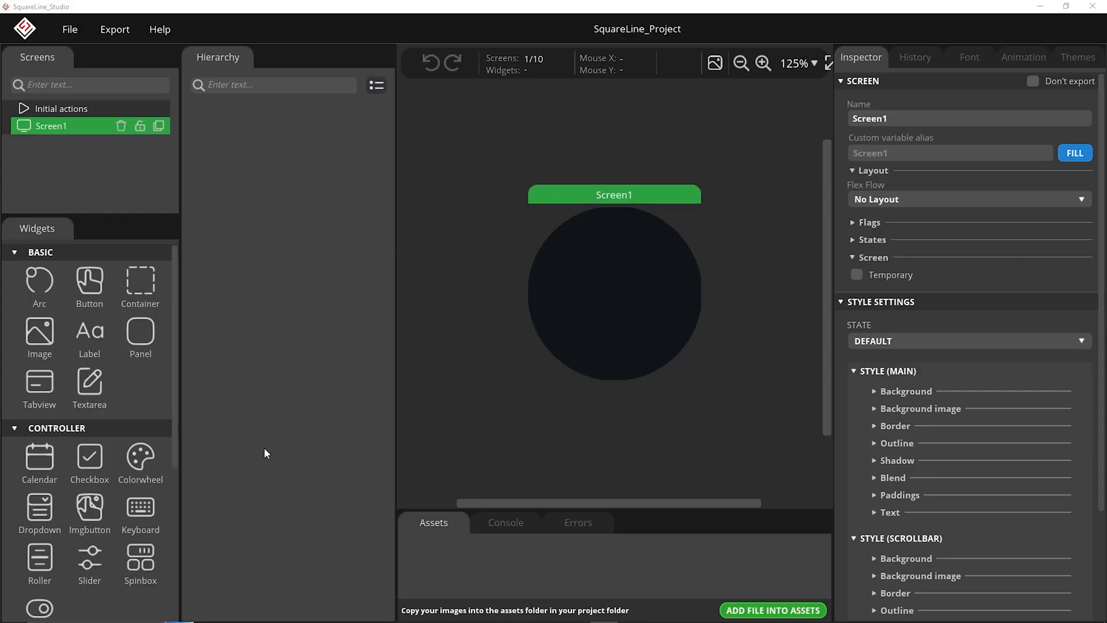
{"action": "mouse_move", "coordinate": [360, 263]}
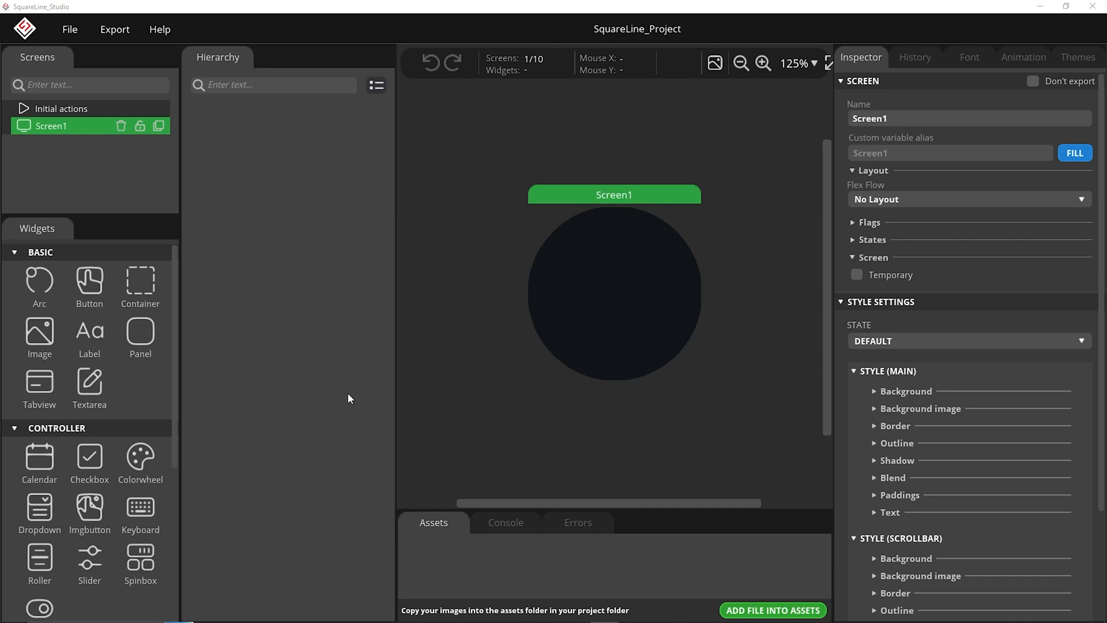
{"action": "mouse_move", "coordinate": [130, 506]}
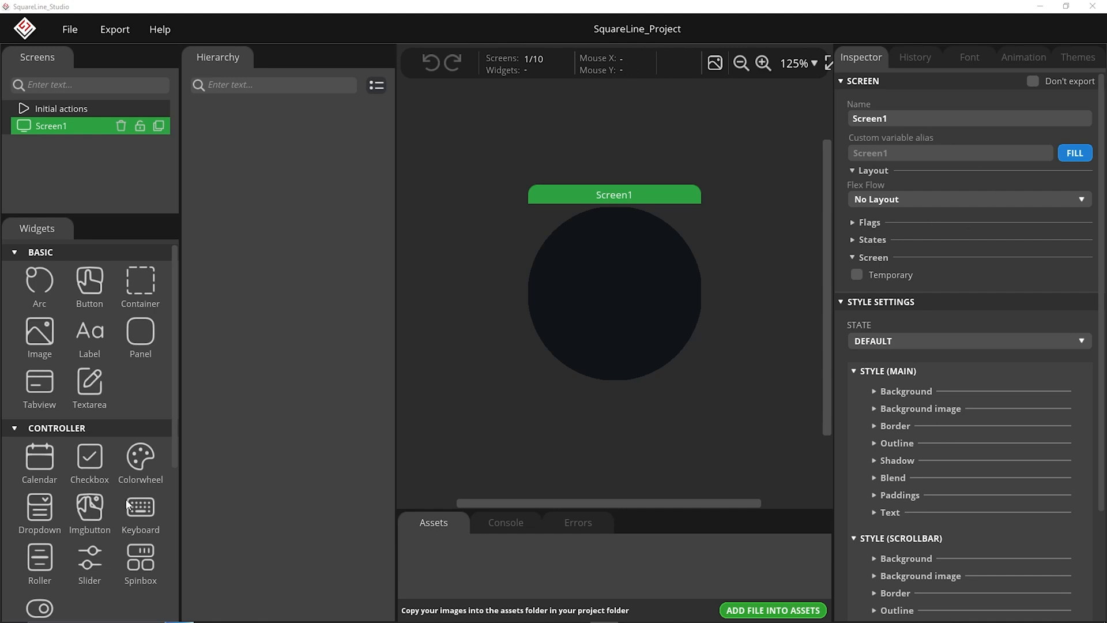
{"action": "mouse_move", "coordinate": [181, 476]}
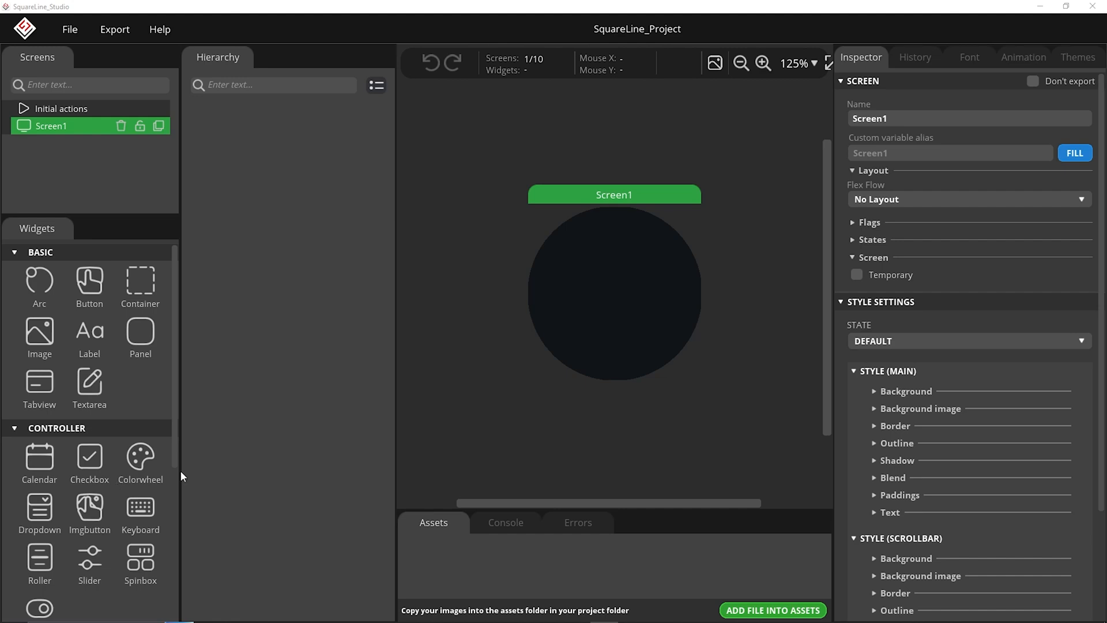
{"action": "mouse_move", "coordinate": [734, 283]}
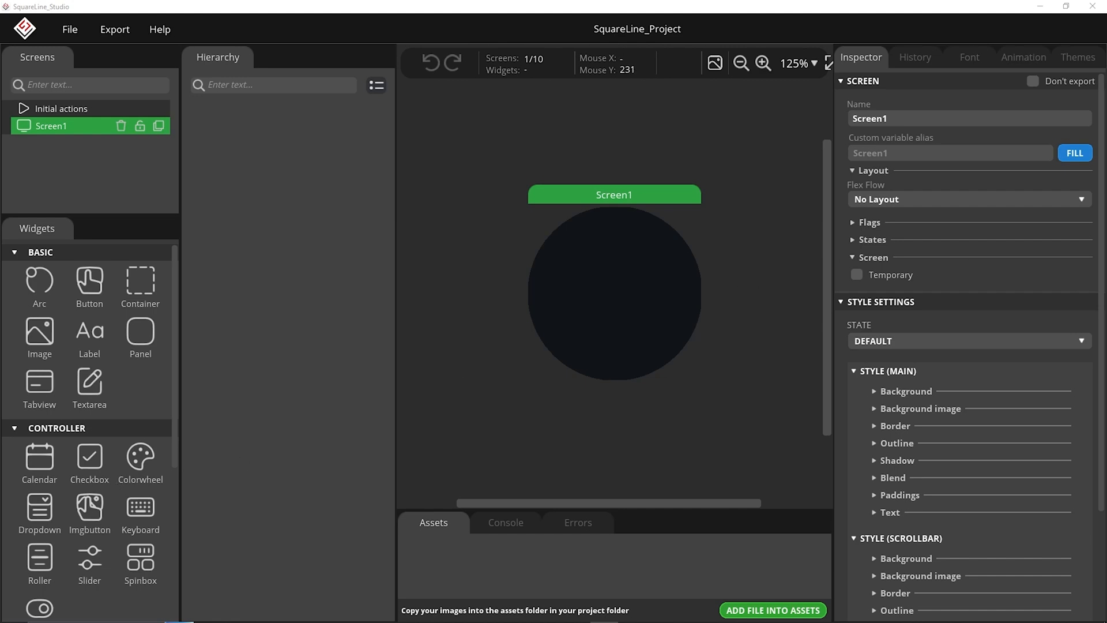
{"action": "mouse_move", "coordinate": [474, 337]}
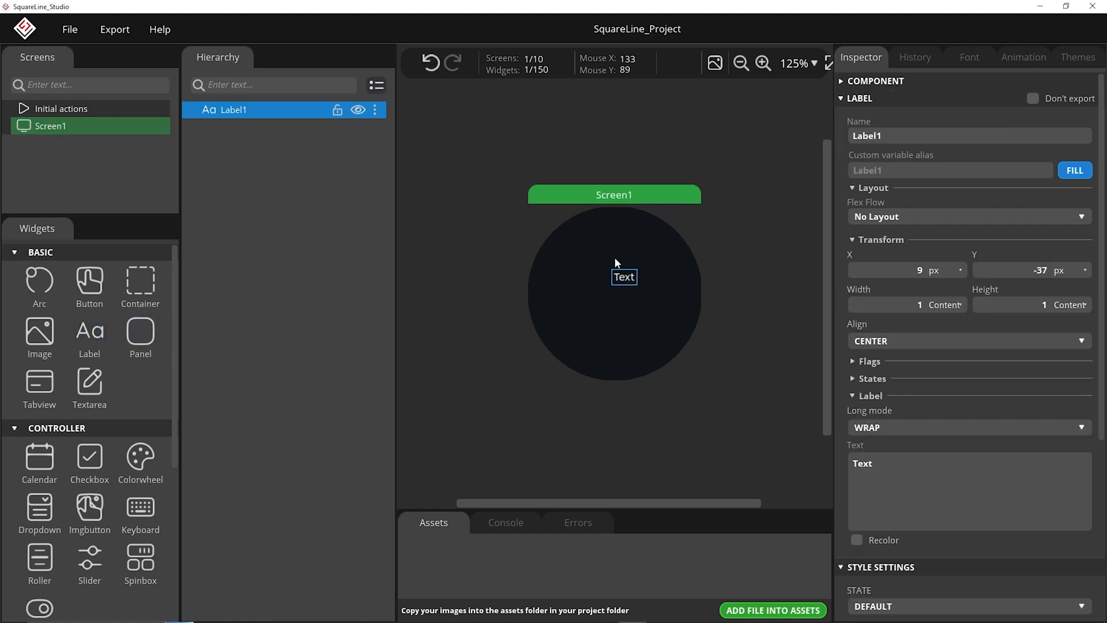
Move the label near the top of the circle and set its text to 'Just Make It!'.
{"action": "left_click_drag", "start_coordinate": [623, 276], "coordinate": [590, 290]}
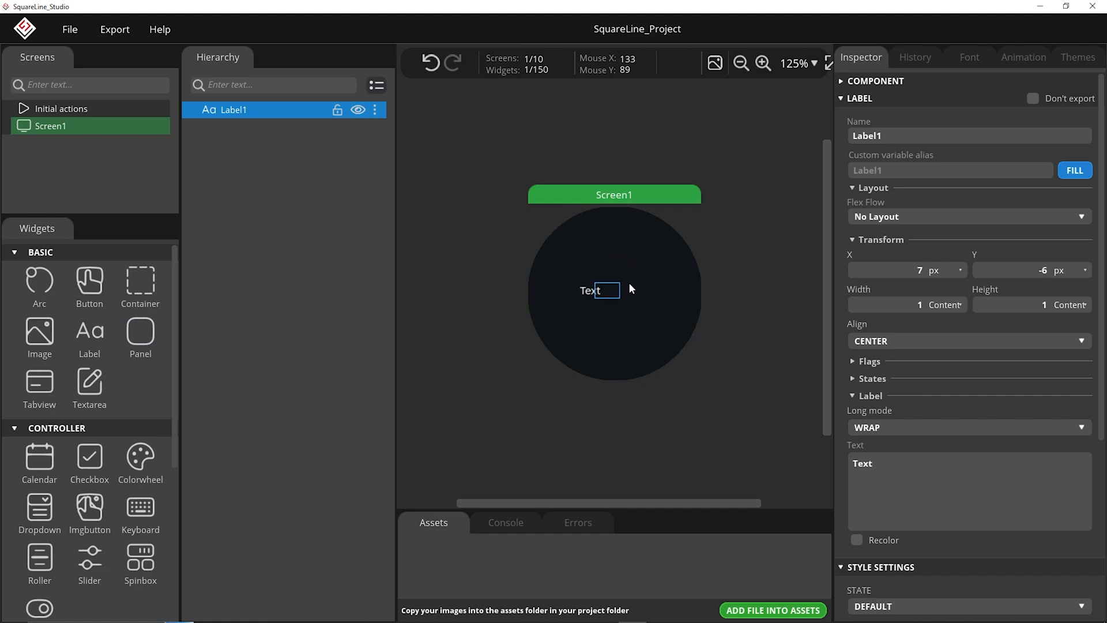
{"action": "left_click_drag", "start_coordinate": [598, 290], "coordinate": [610, 250]}
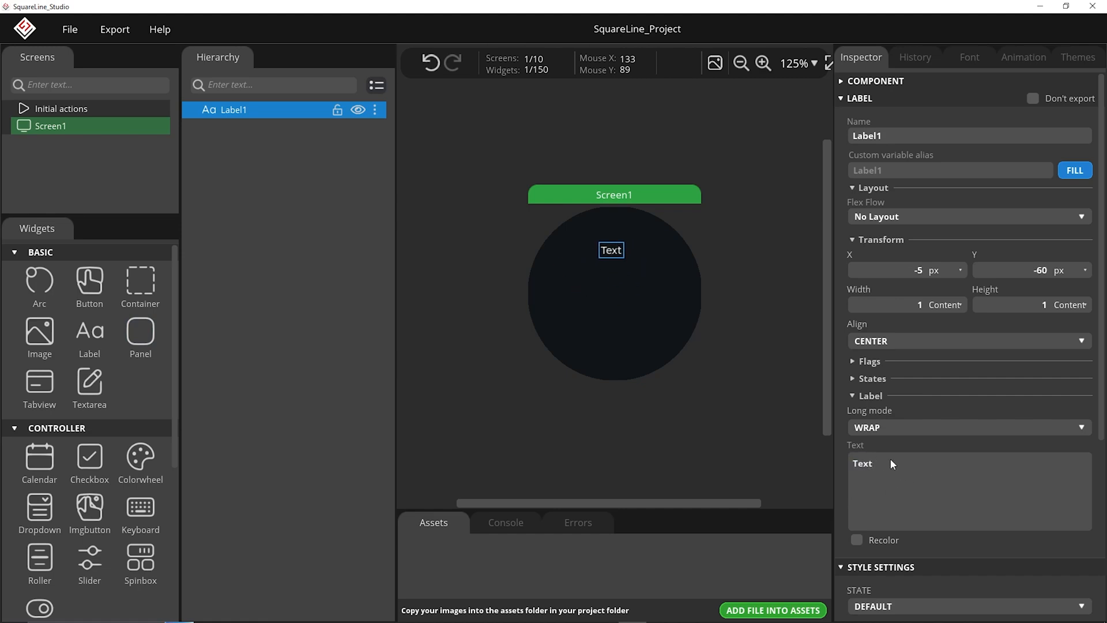
{"action": "double_click", "coordinate": [861, 463]}
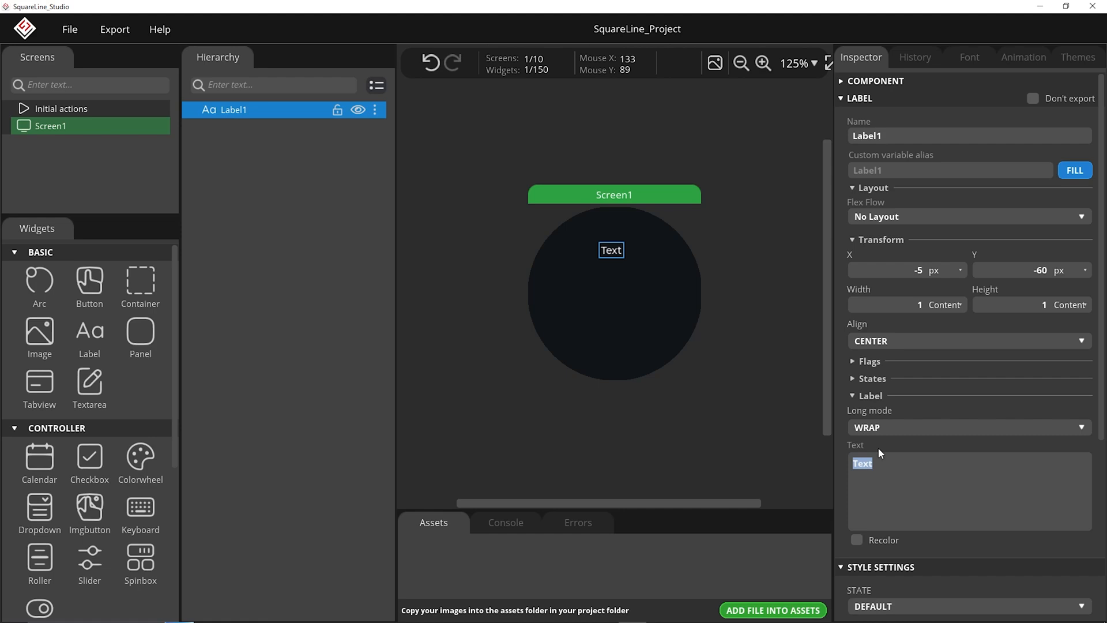
{"action": "type", "text": "Just Make It!"}
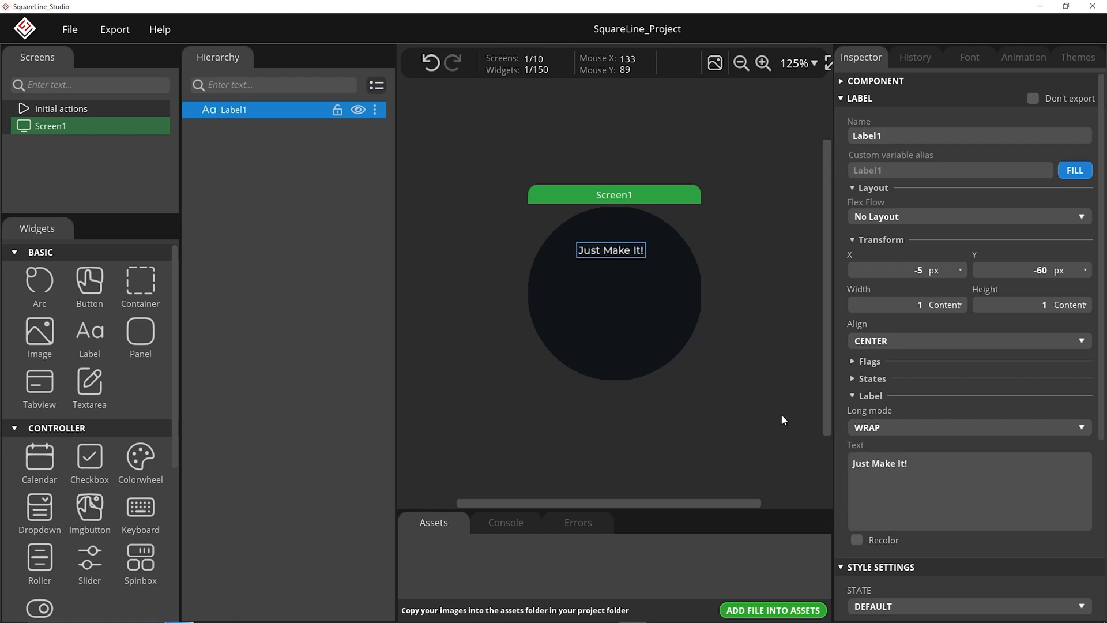
{"action": "left_click", "coordinate": [51, 125]}
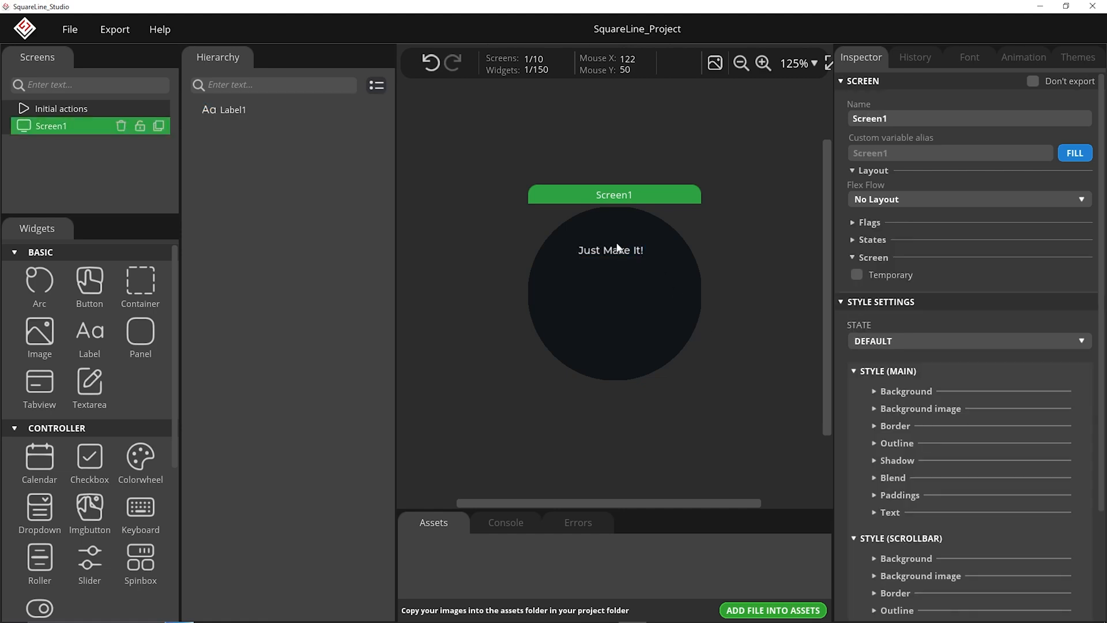
{"action": "left_click", "coordinate": [613, 249]}
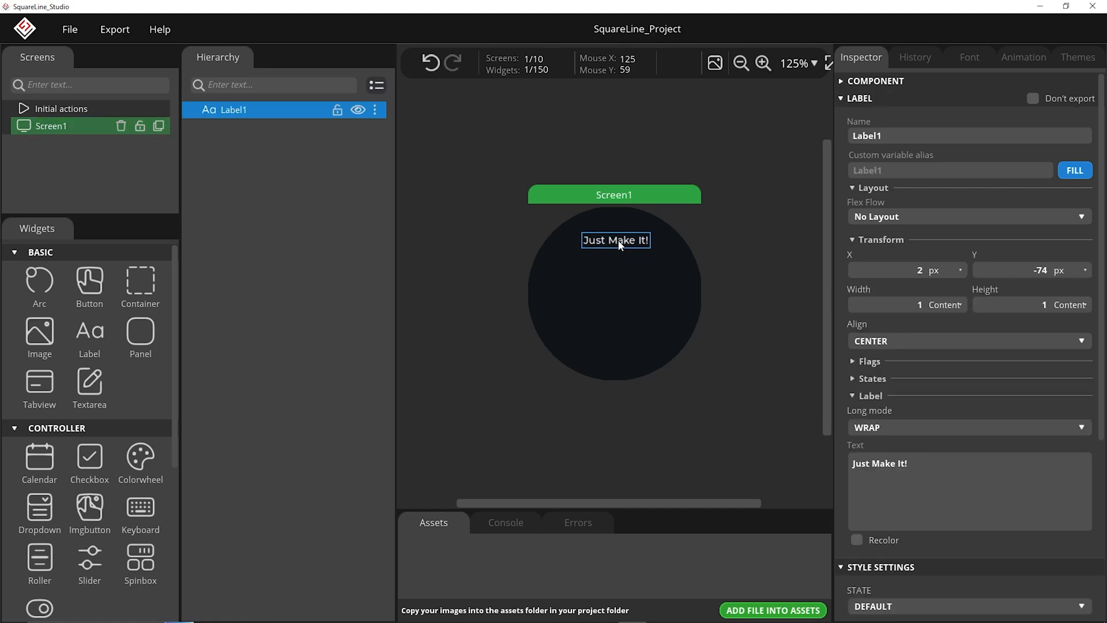
{"action": "mouse_move", "coordinate": [691, 325]}
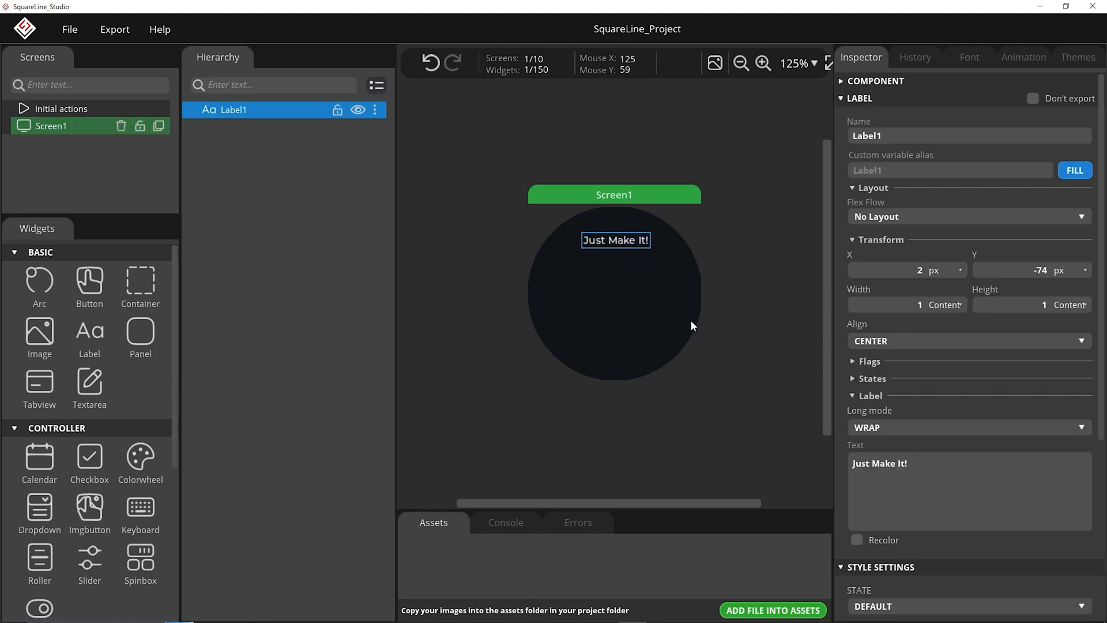
Add arc, checkbox and switch widgets; give Screen1 a 000000 background and 5-px 0088FF border.
{"action": "left_click_drag", "start_coordinate": [89, 286], "coordinate": [478, 302]}
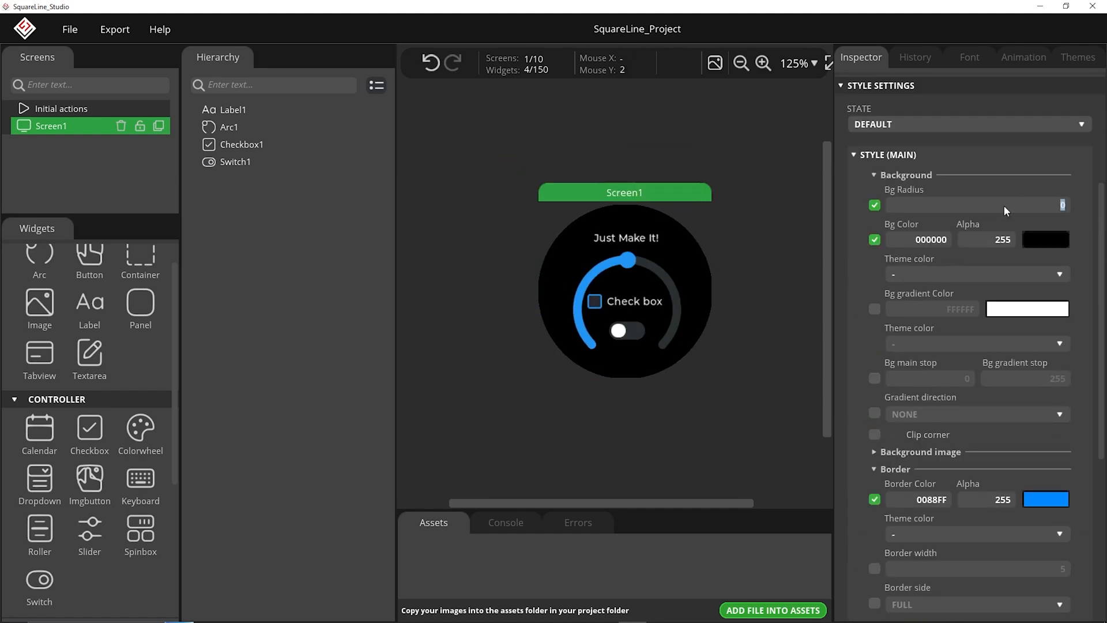
{"action": "left_click", "coordinate": [763, 63]}
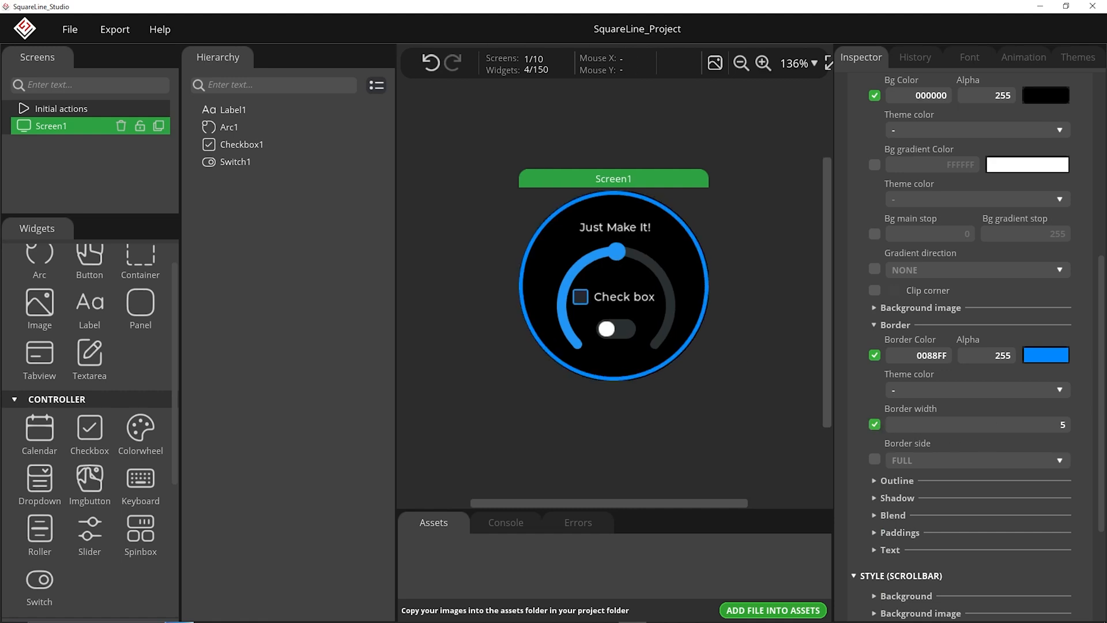
{"action": "mouse_move", "coordinate": [541, 267]}
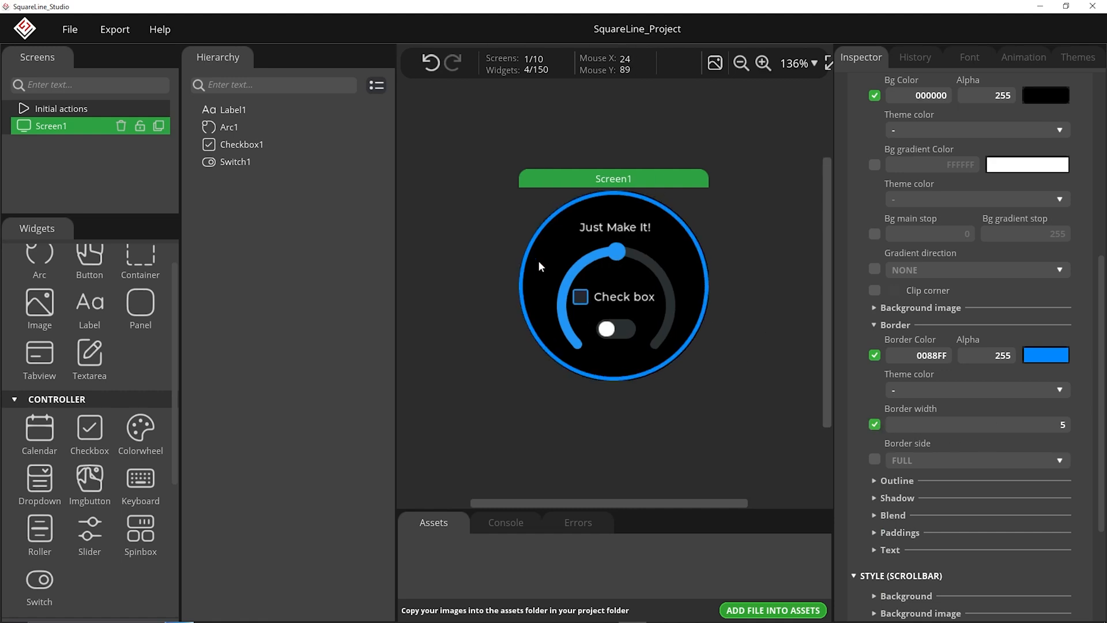
{"action": "mouse_move", "coordinate": [623, 255]}
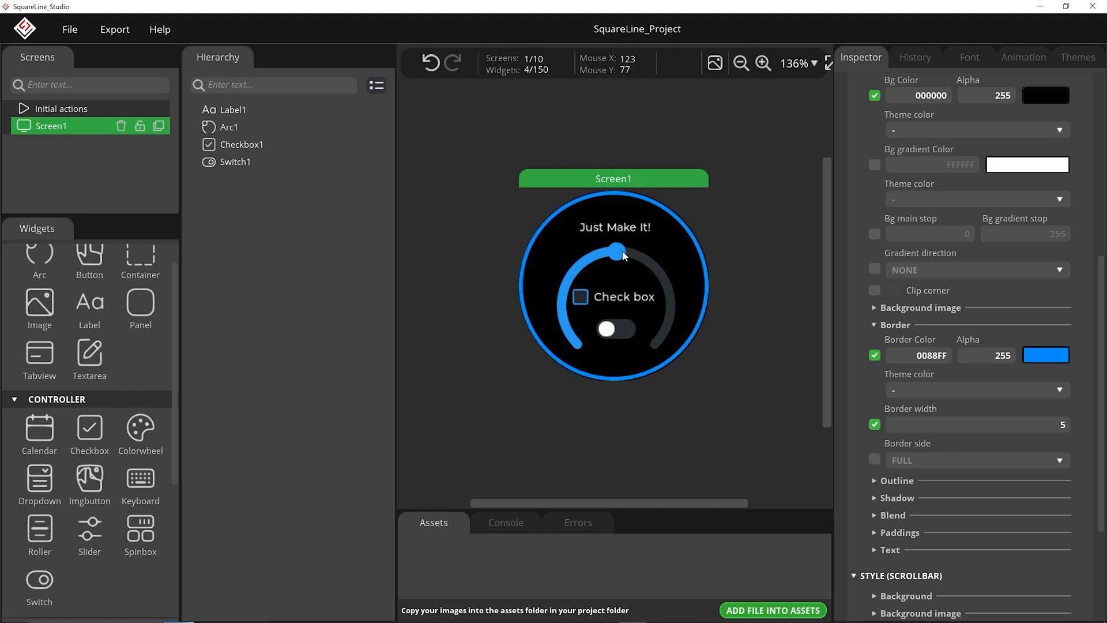
{"action": "left_click", "coordinate": [229, 127]}
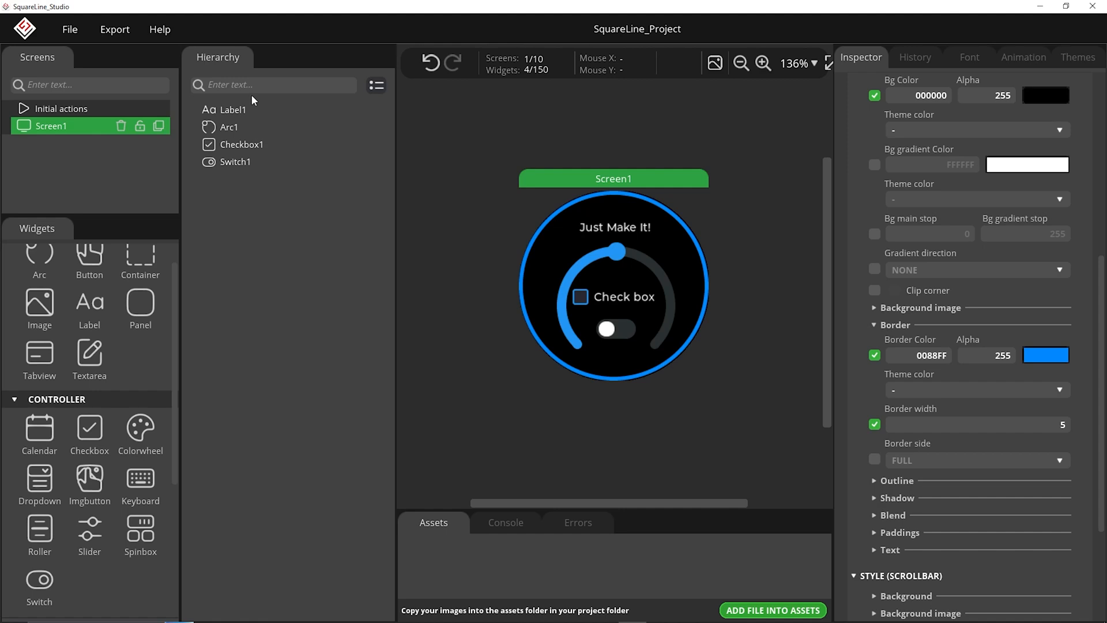
{"action": "mouse_move", "coordinate": [207, 46]}
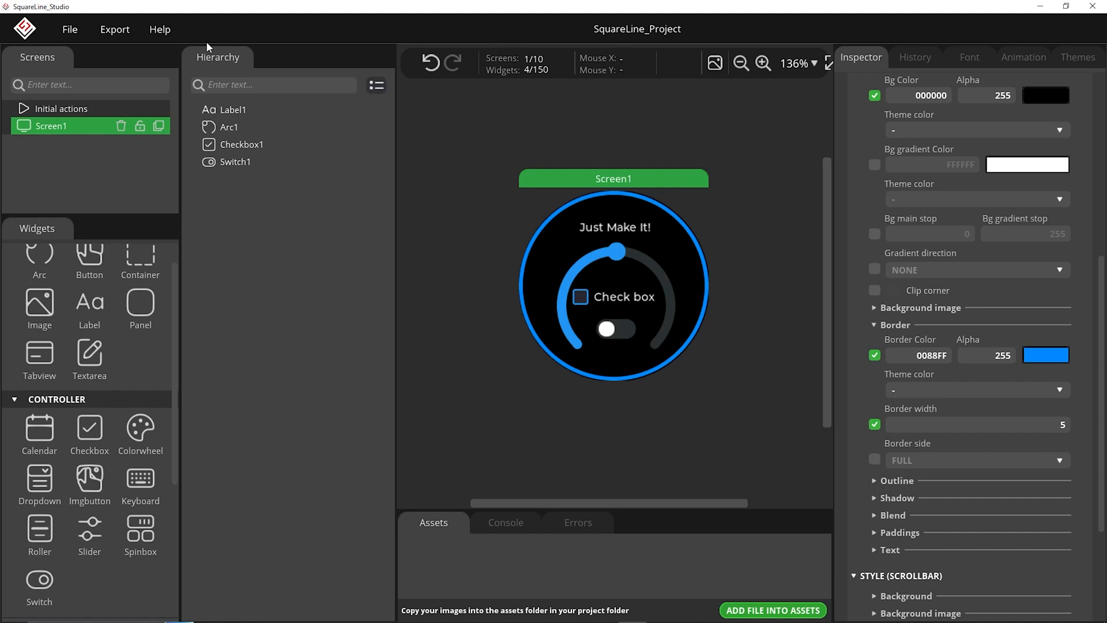
Export the UI files, selecting the ui folder under esp-demo\demo as the destination.
{"action": "left_click", "coordinate": [114, 29]}
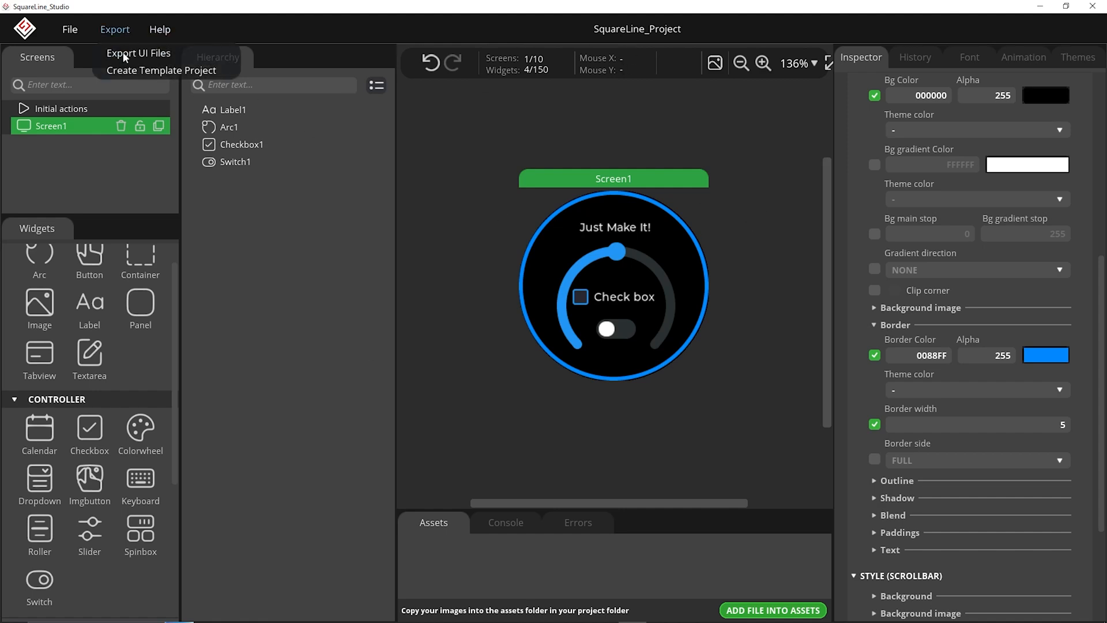
{"action": "left_click", "coordinate": [138, 53]}
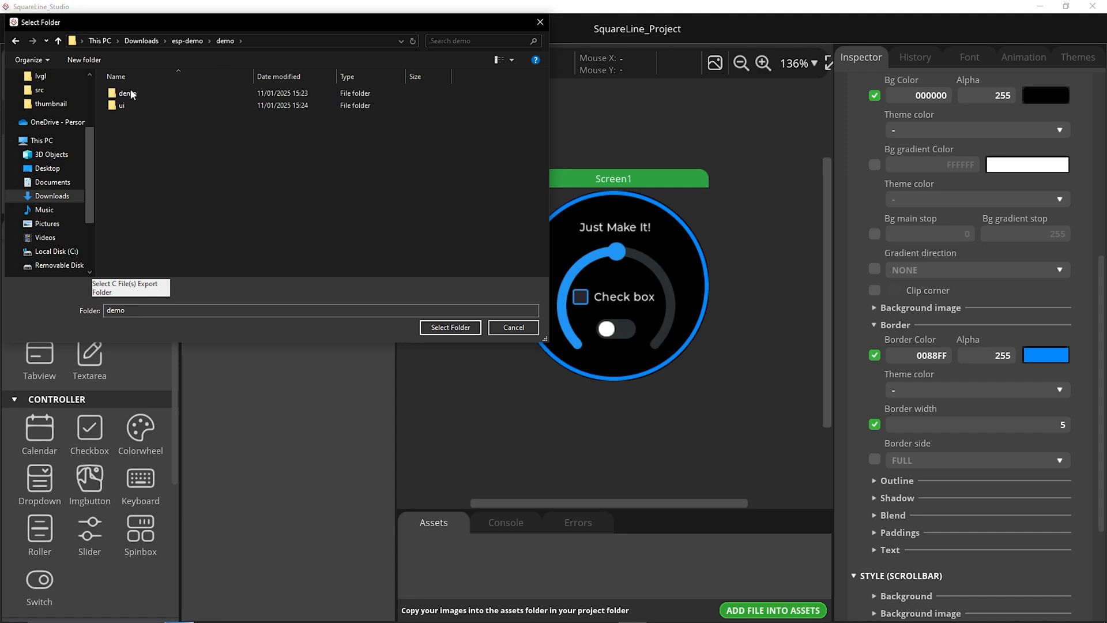
{"action": "double_click", "coordinate": [127, 93]}
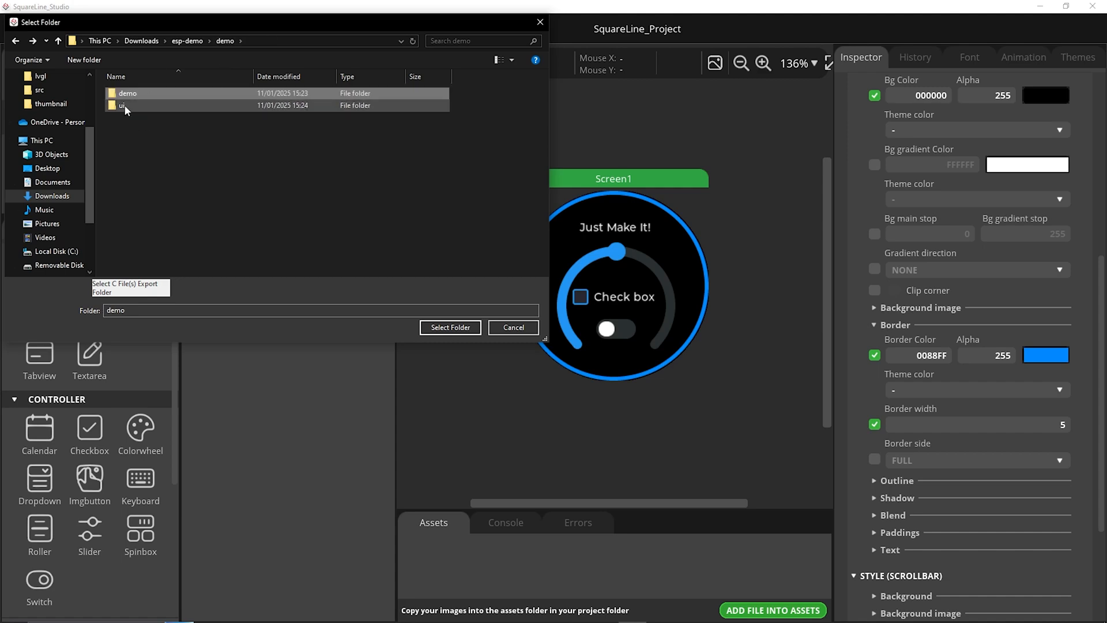
{"action": "mouse_move", "coordinate": [124, 110]}
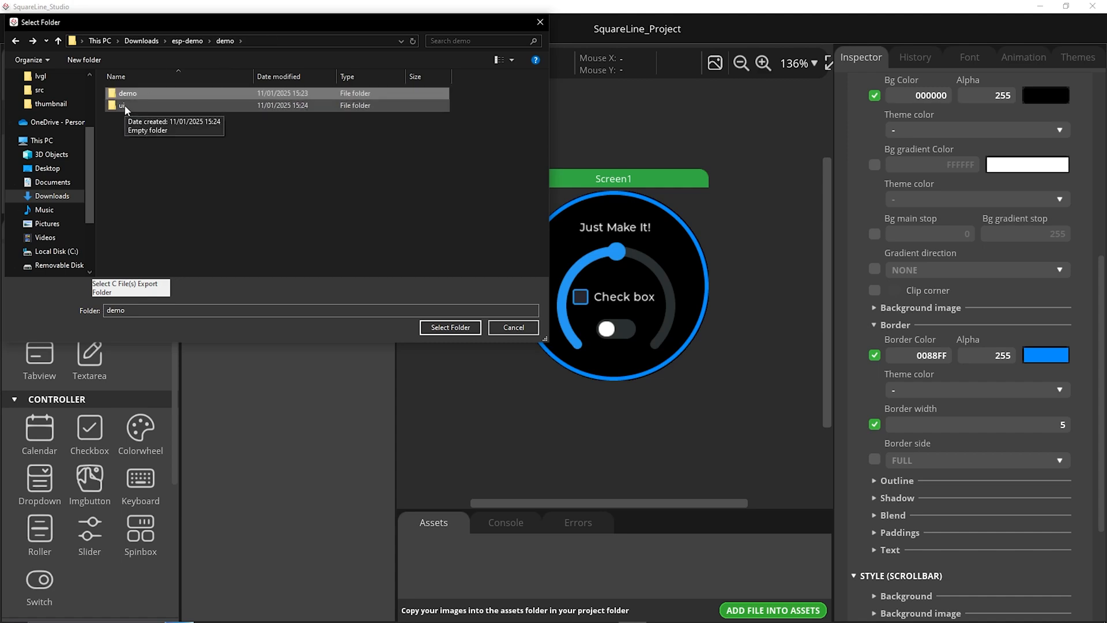
{"action": "double_click", "coordinate": [126, 105]}
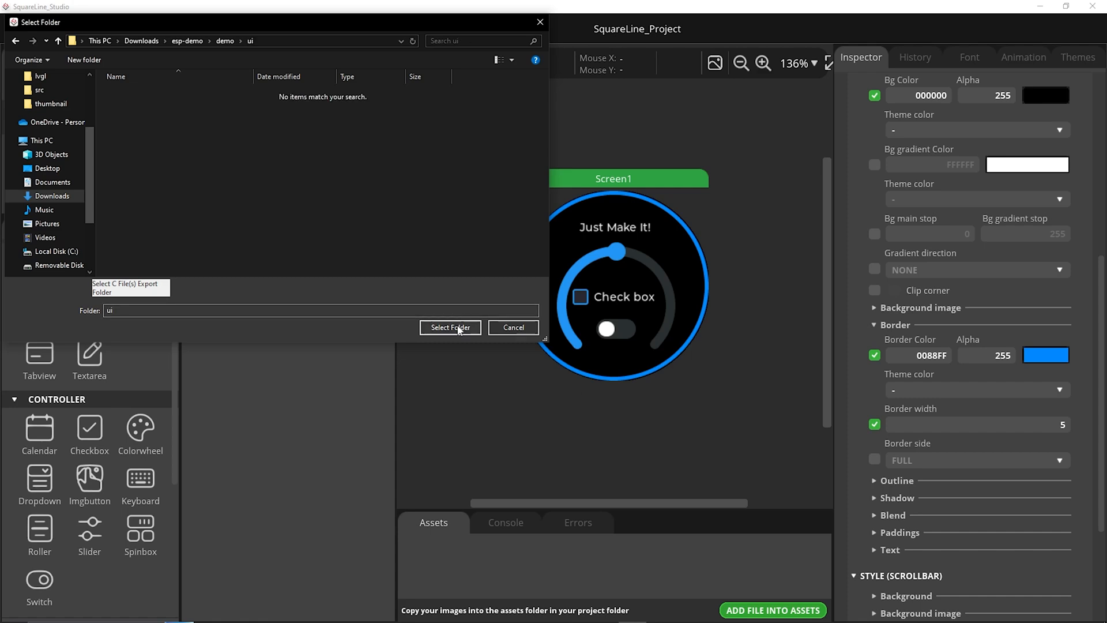
{"action": "left_click", "coordinate": [450, 327]}
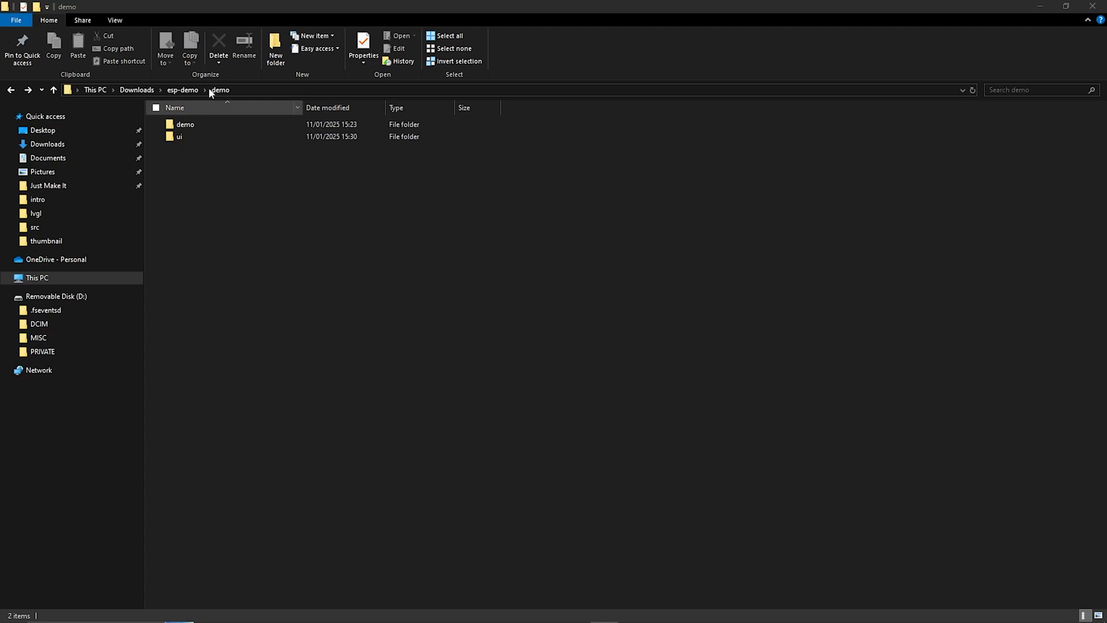
Copy every file from the exported ui folder into the nested demo sketch folder.
{"action": "left_click", "coordinate": [179, 136]}
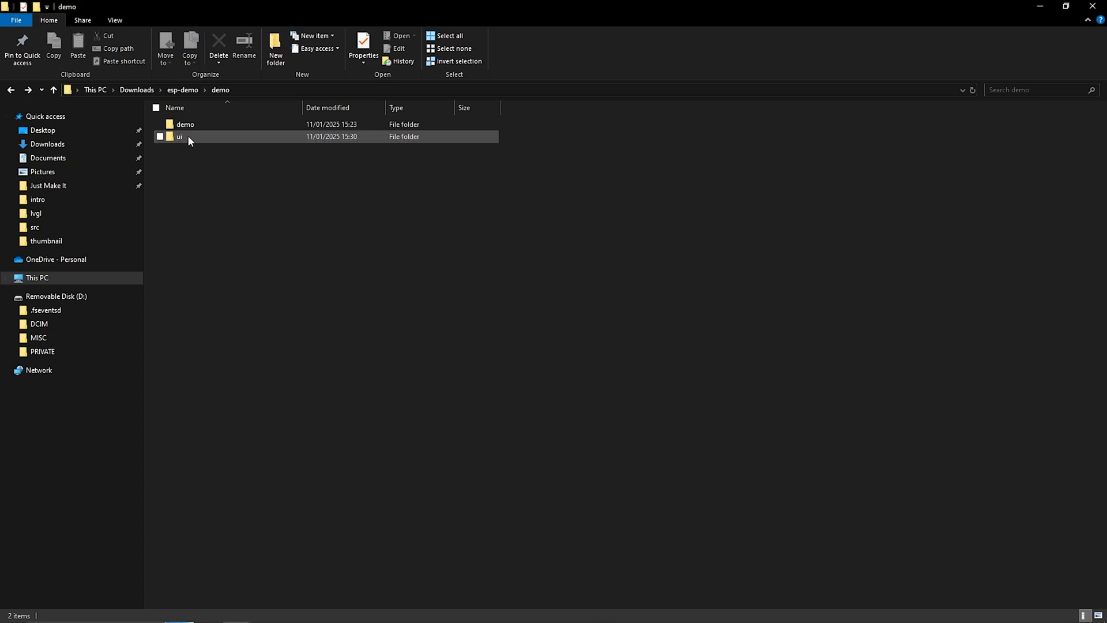
{"action": "double_click", "coordinate": [179, 136]}
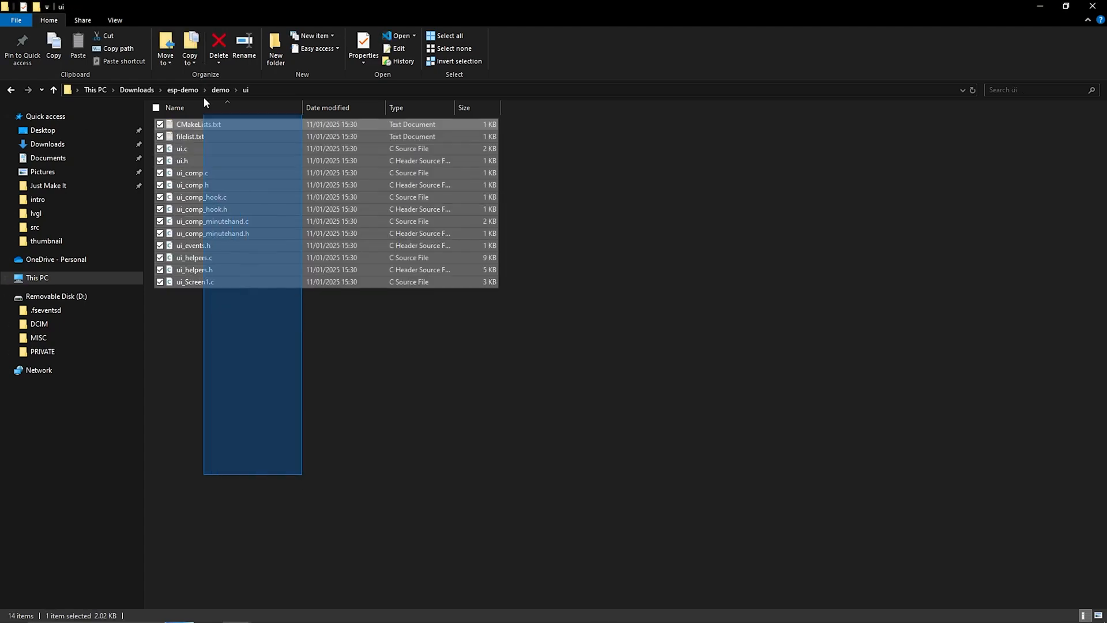
{"action": "left_click", "coordinate": [304, 393]}
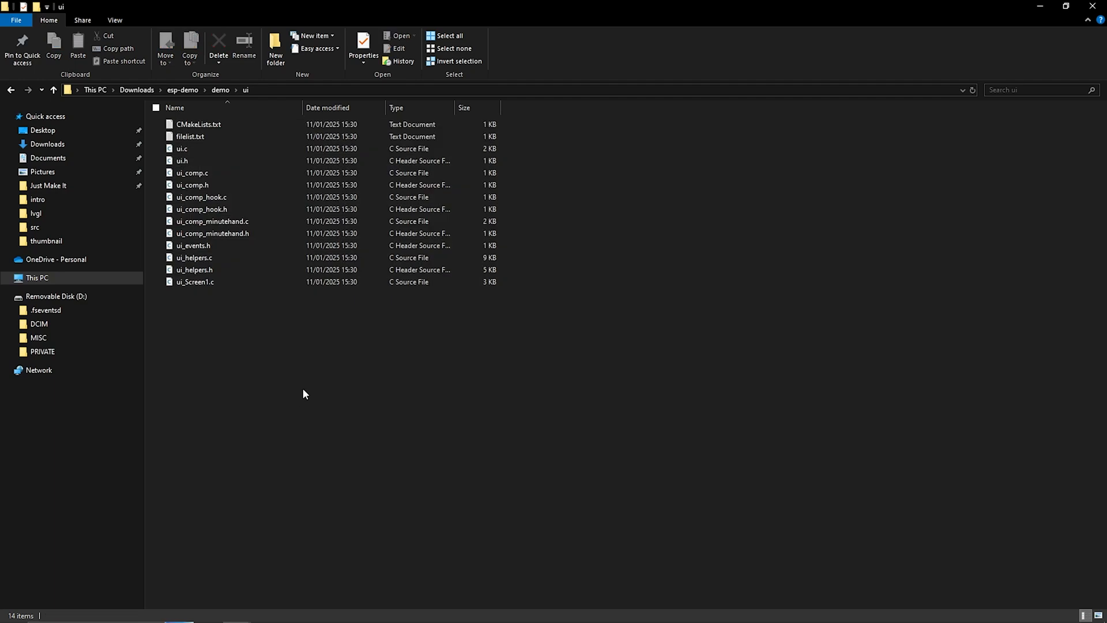
{"action": "mouse_move", "coordinate": [273, 495]}
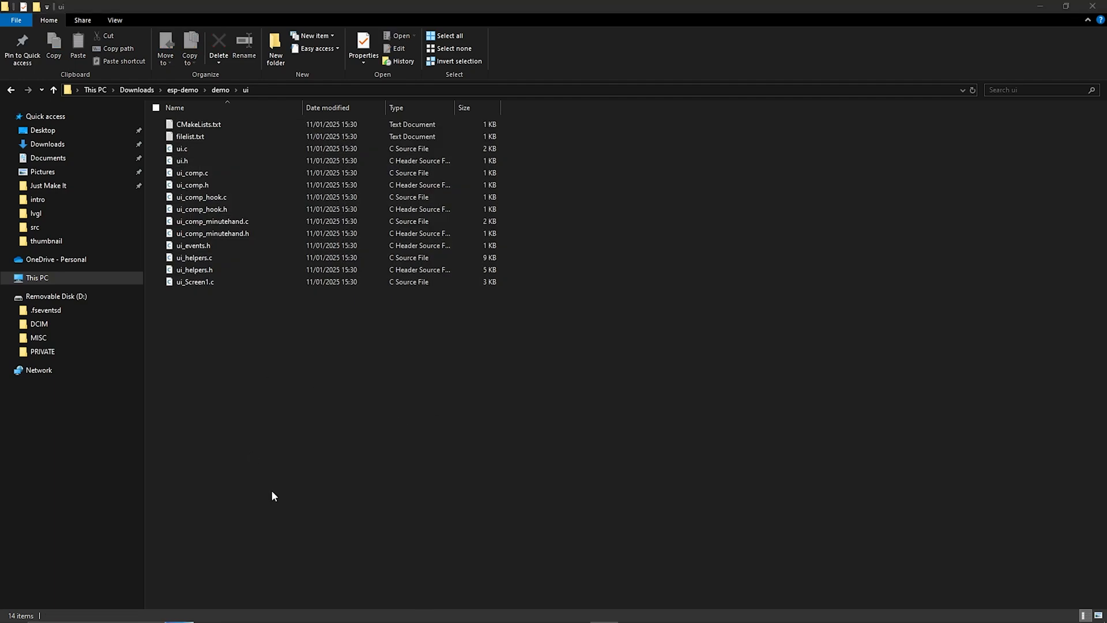
{"action": "key", "text": "ctrl+a"}
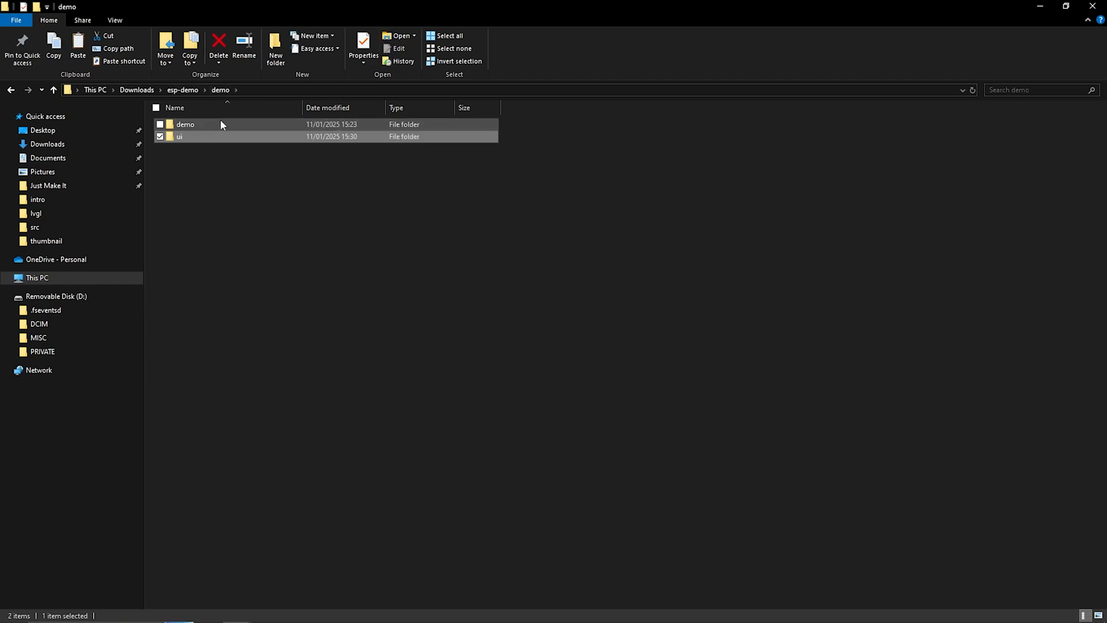
{"action": "double_click", "coordinate": [185, 125]}
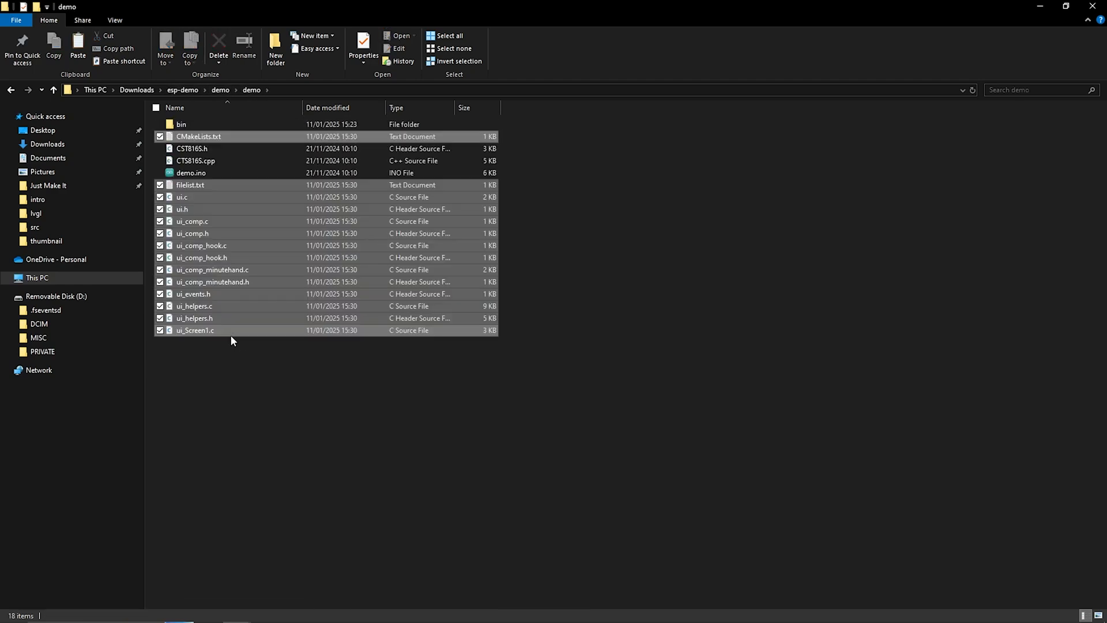
{"action": "left_click", "coordinate": [201, 257]}
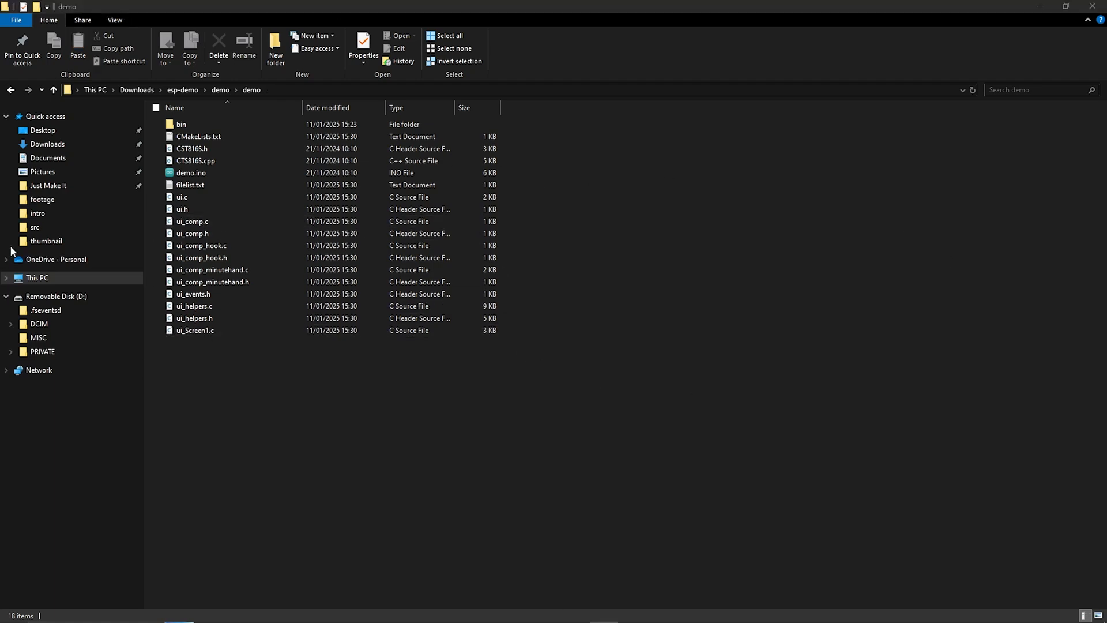
Open demo.ino from the demo folder in Arduino IDE.
{"action": "left_click", "coordinate": [212, 173]}
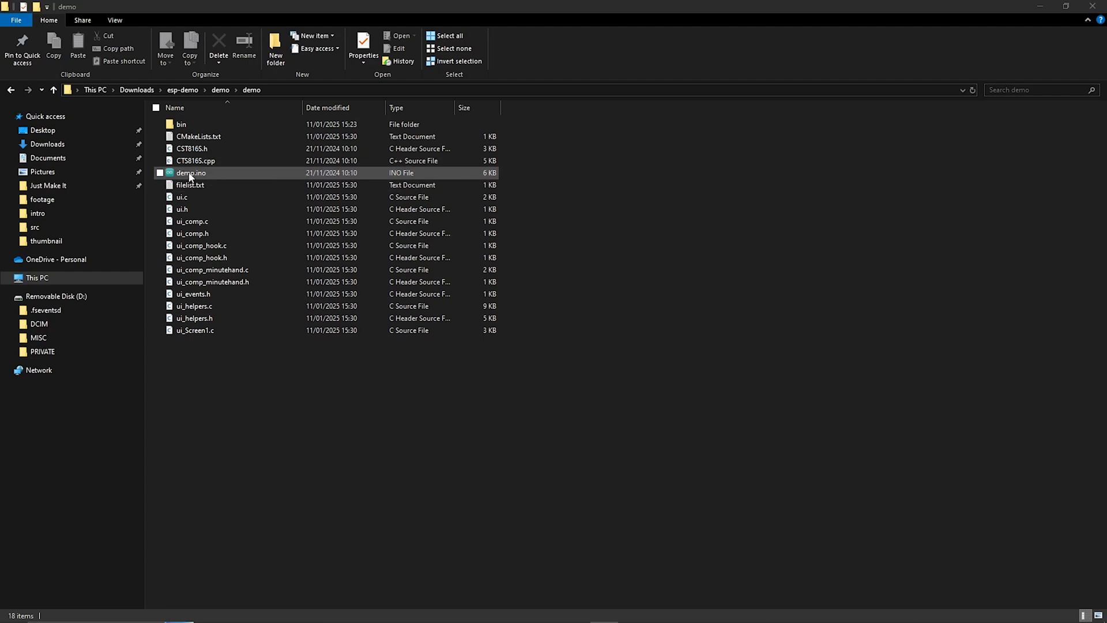
{"action": "left_click", "coordinate": [191, 172]}
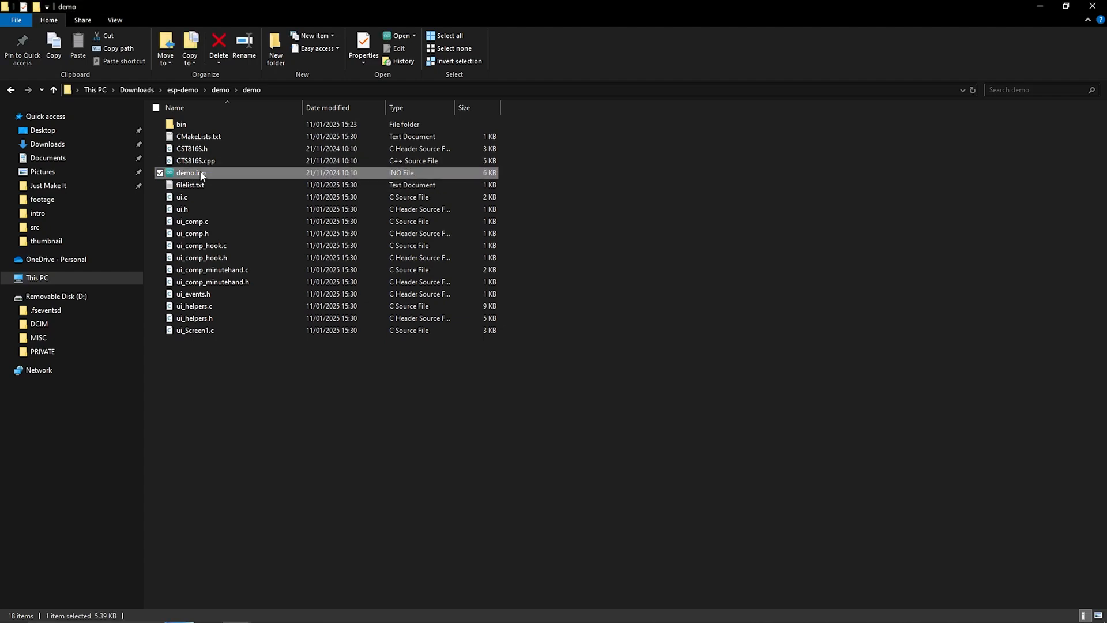
{"action": "double_click", "coordinate": [190, 173]}
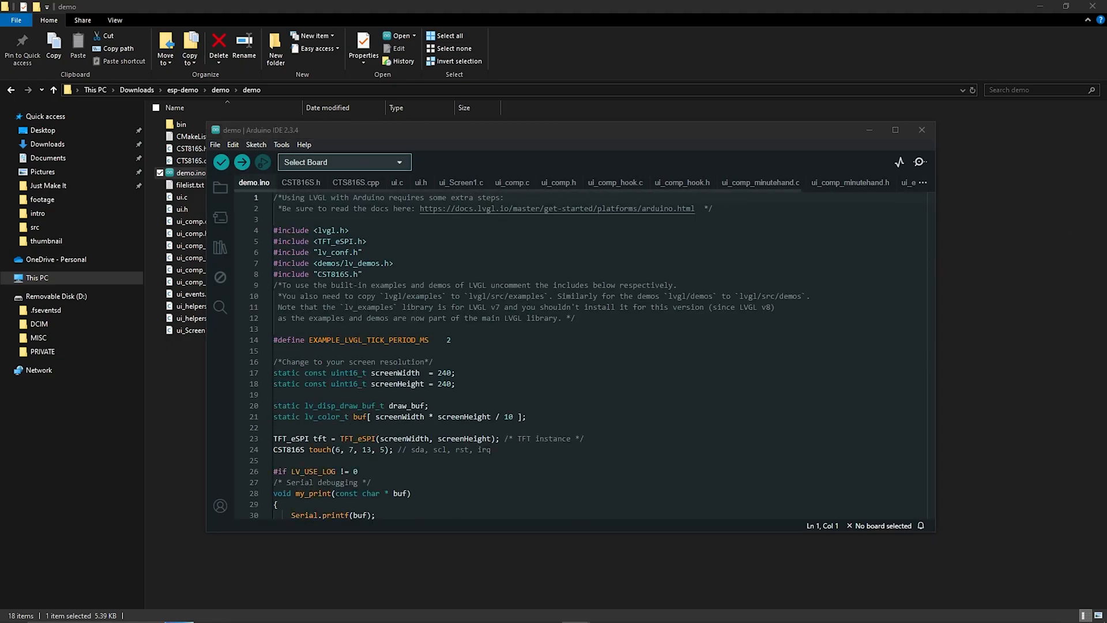
Maximise the IDE and select the ESP32S3 Dev Module board on port COM3.
{"action": "left_click", "coordinate": [894, 130]}
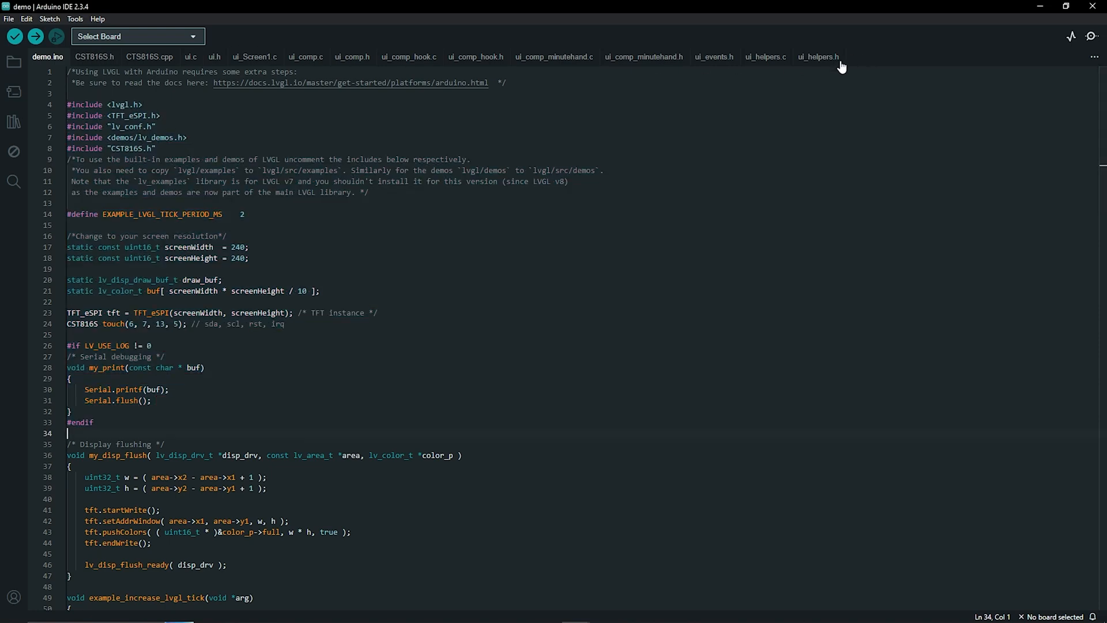
{"action": "mouse_move", "coordinate": [276, 70]}
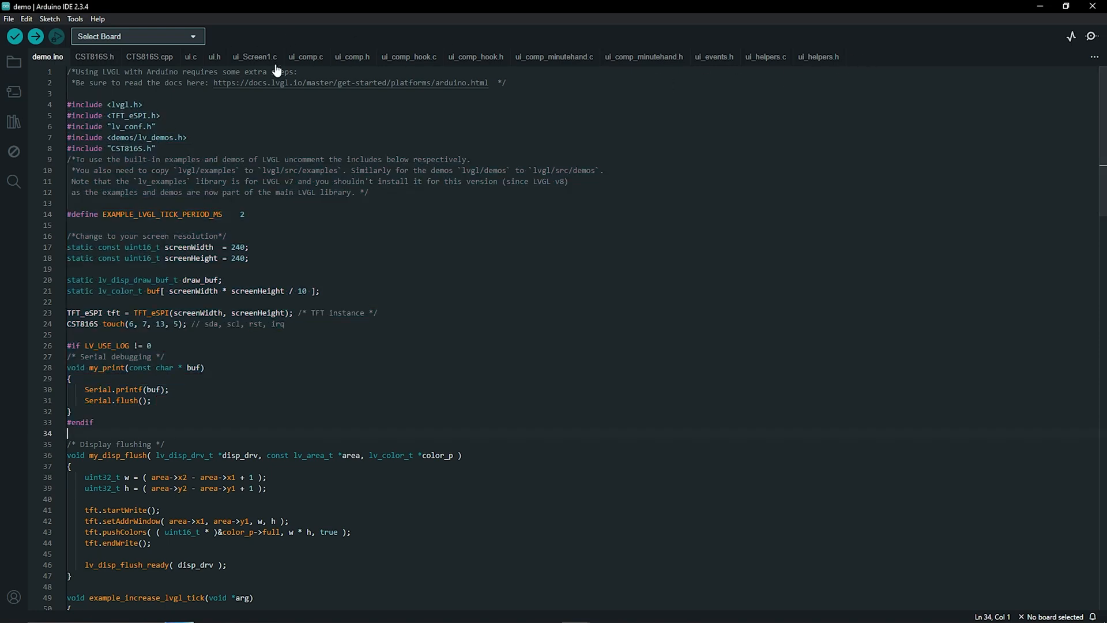
{"action": "left_click", "coordinate": [136, 35]}
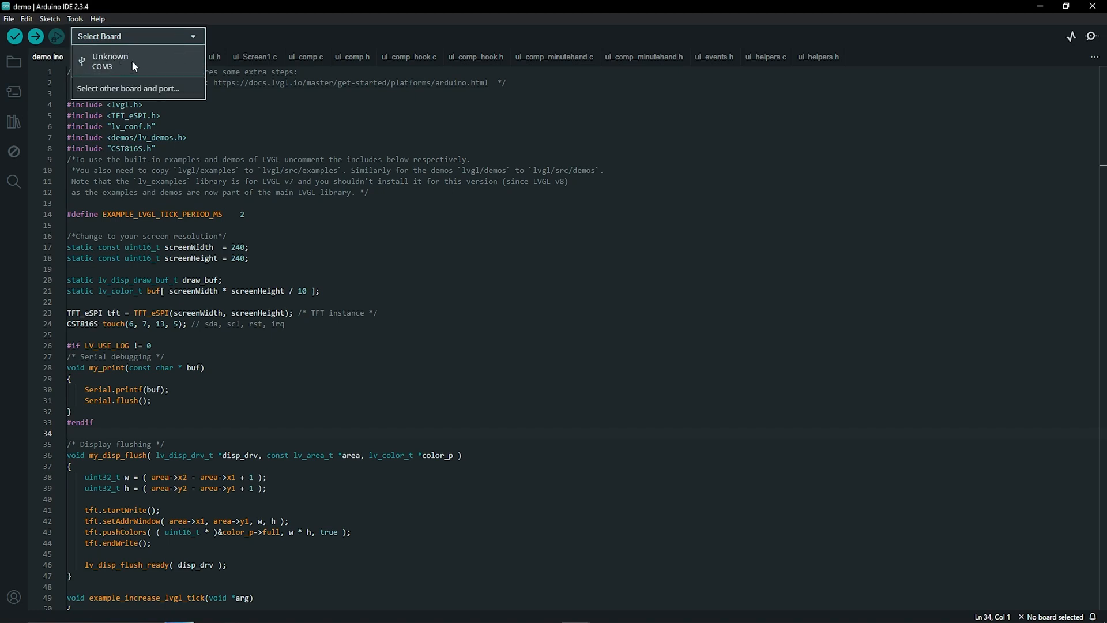
{"action": "left_click", "coordinate": [128, 88]}
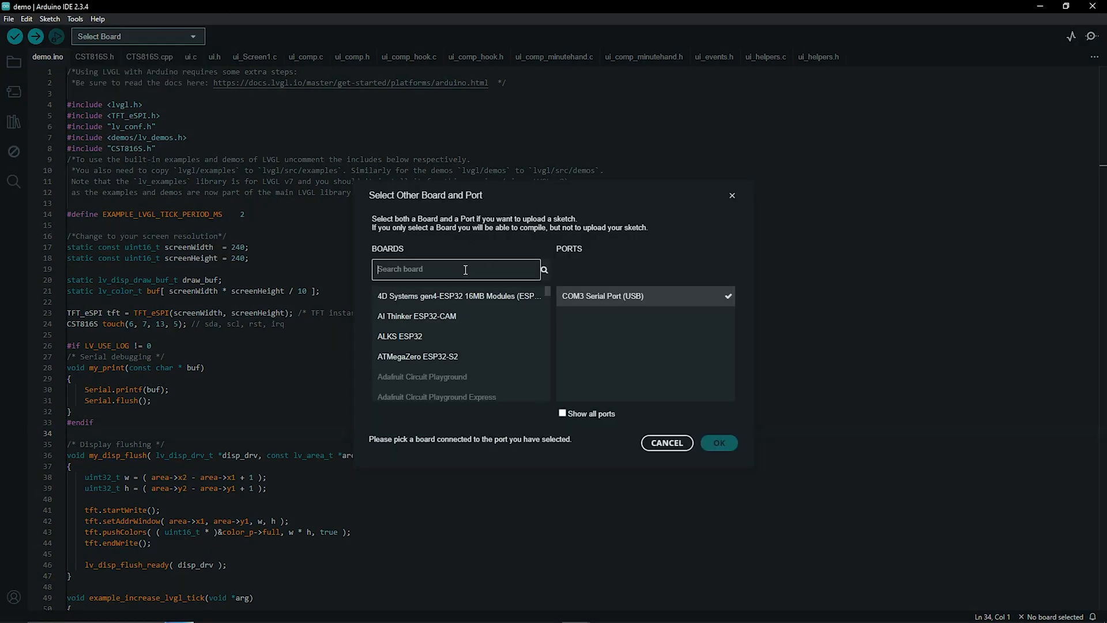
{"action": "type", "text": "esp32s3 dev"}
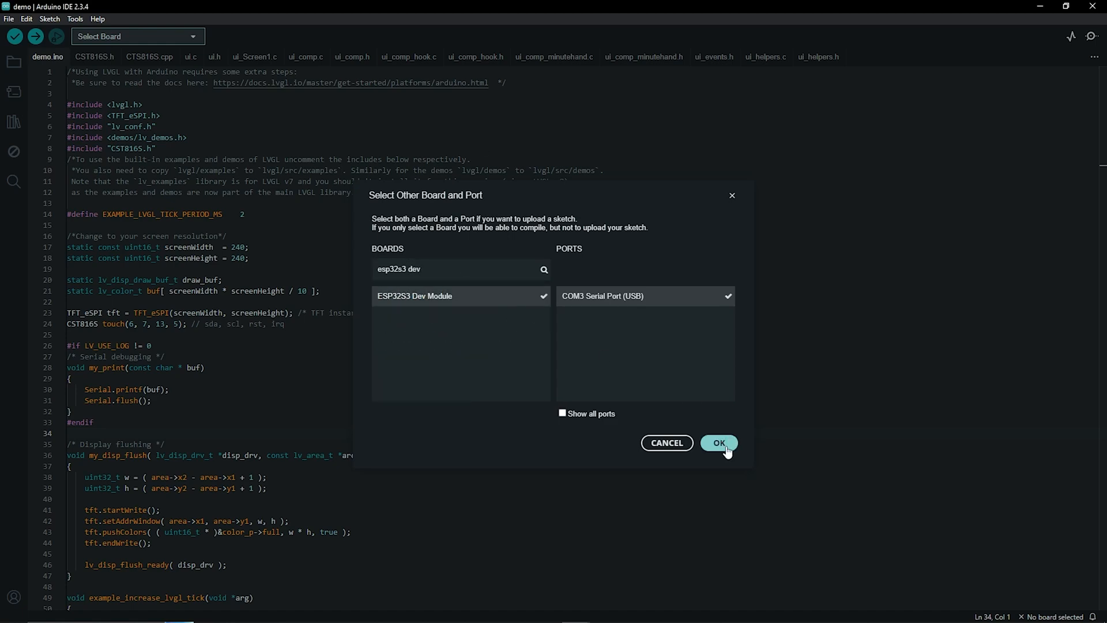
{"action": "left_click", "coordinate": [719, 442]}
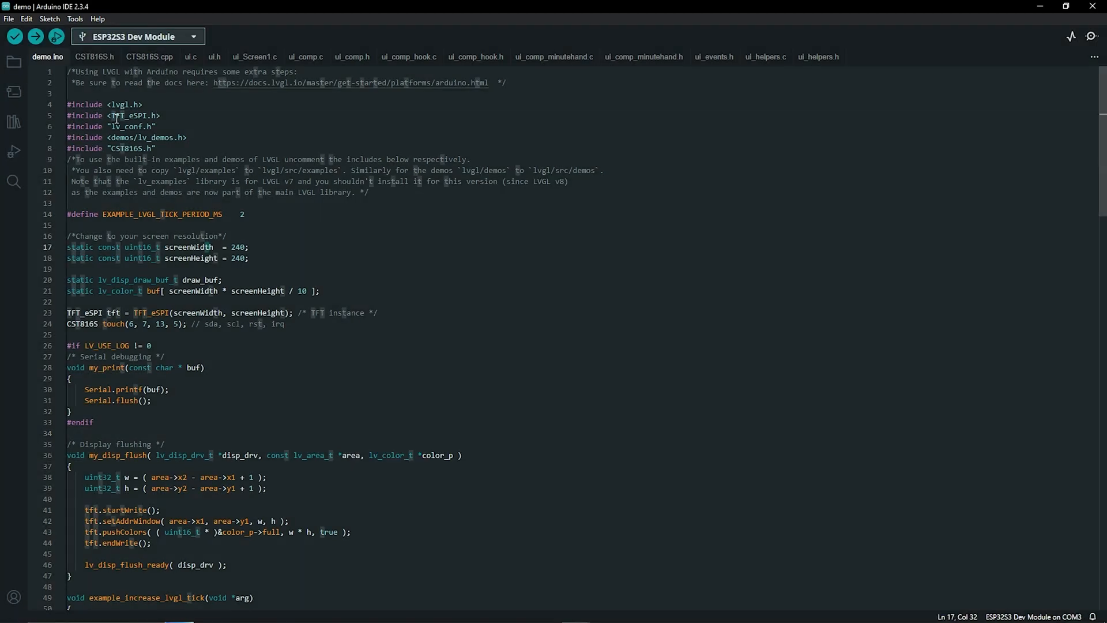
Add #include "ui.h" after the sketch's existing includes.
{"action": "left_click", "coordinate": [131, 115]}
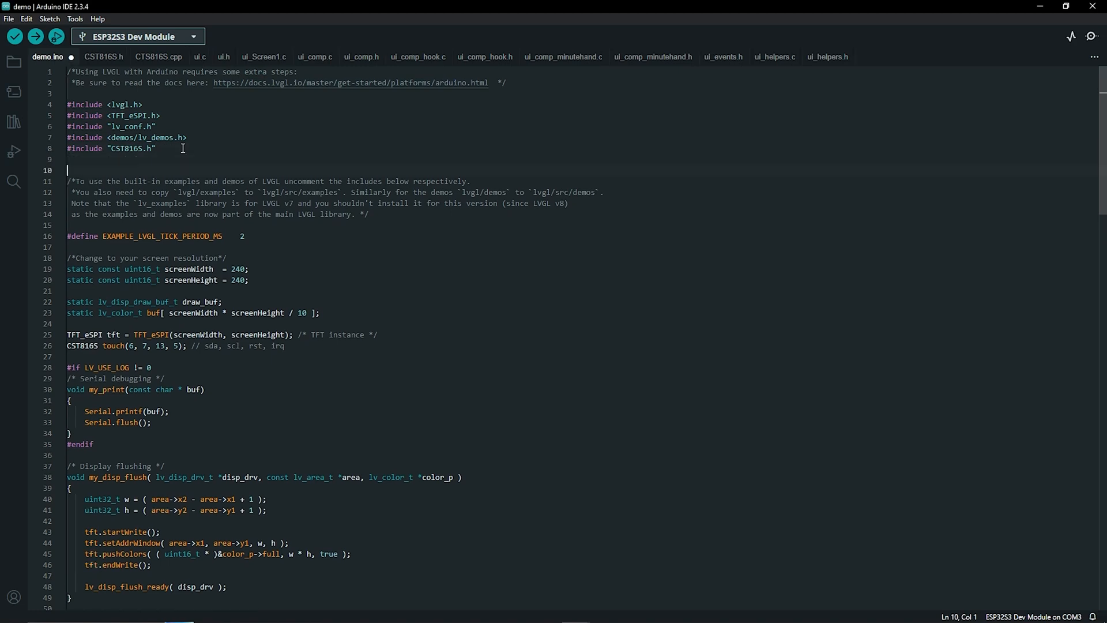
{"action": "type", "text": "#INCL"}
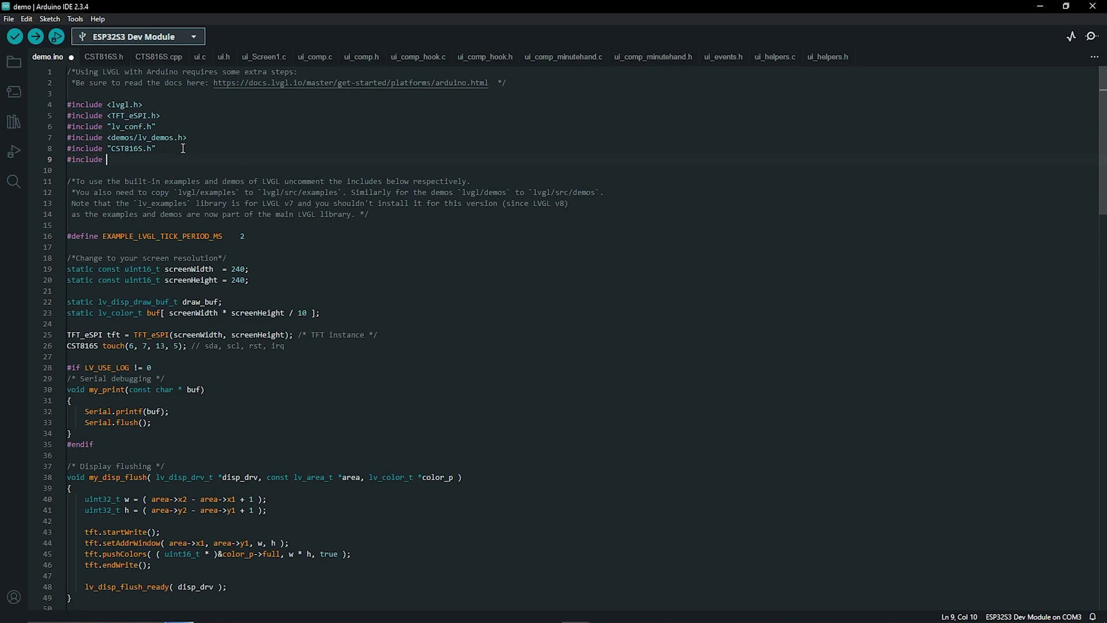
{"action": "type", "text": "\"ui.h\""}
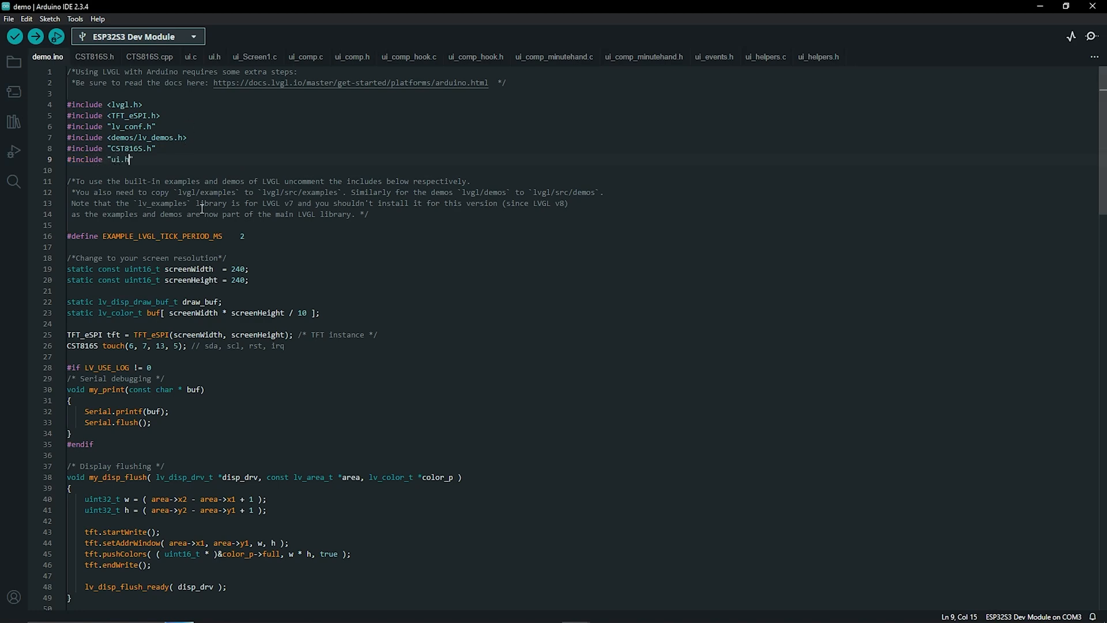
{"action": "mouse_move", "coordinate": [214, 63]}
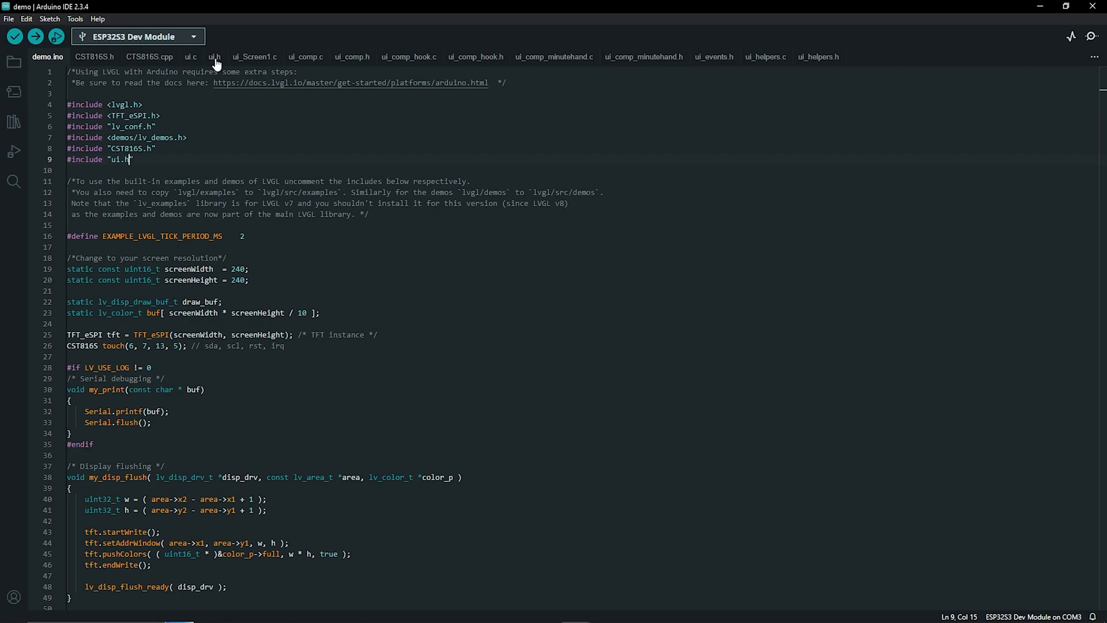
Call ui_init(); in setup() and upload the sketch to the board.
{"action": "scroll", "scroll_direction": "down", "scroll_amount": 3}
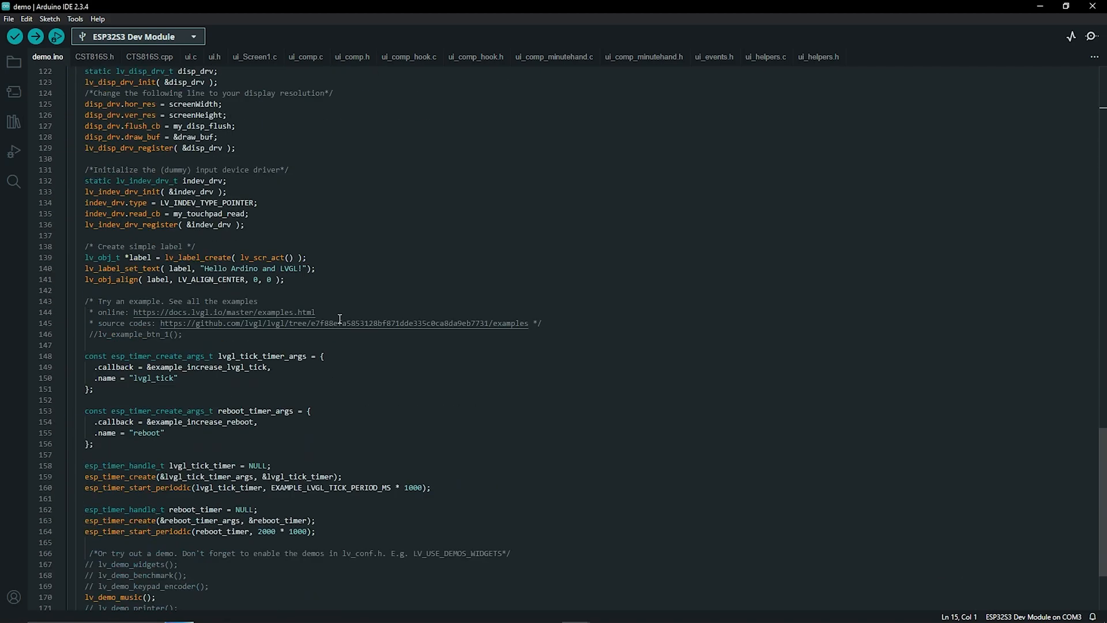
{"action": "scroll", "scroll_direction": "down", "scroll_amount": 3}
{"action": "type", "text": "//"}
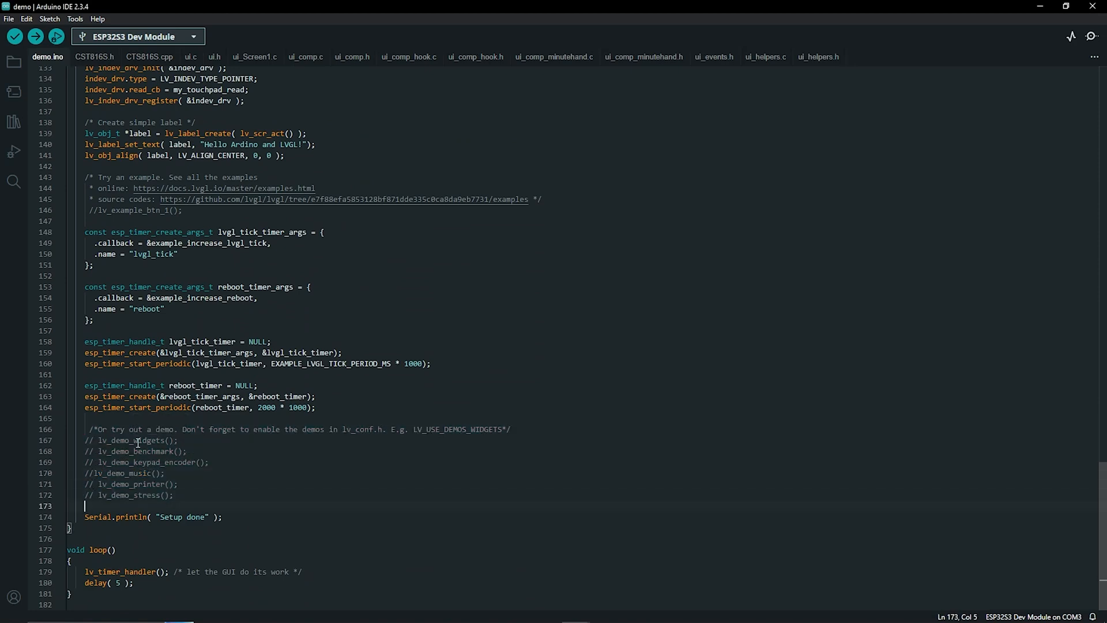
{"action": "type", "text": "ui_init("}
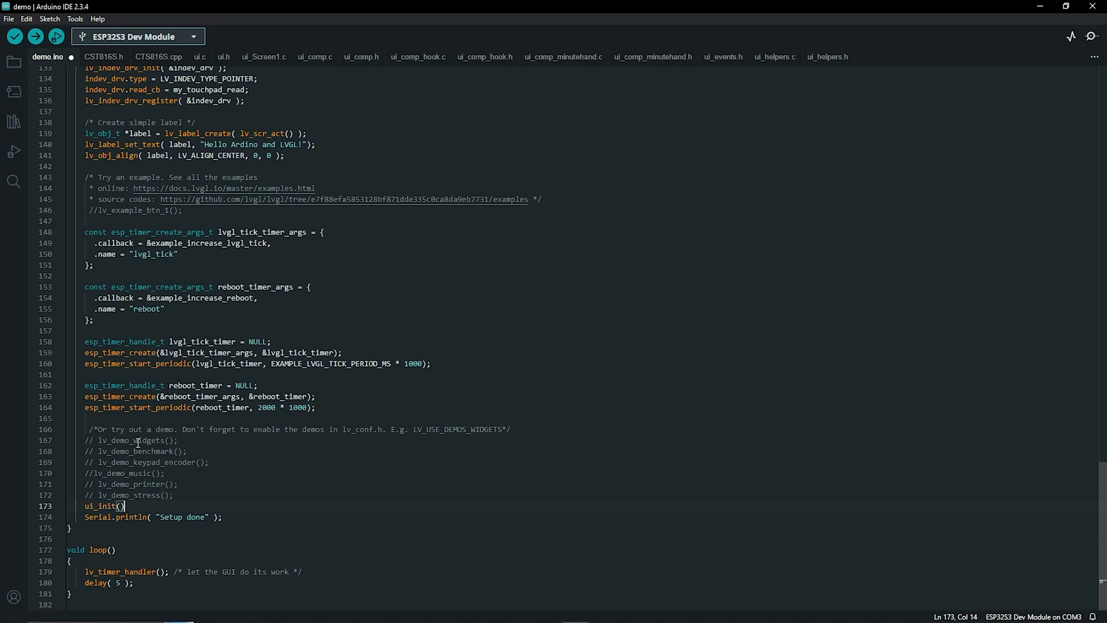
{"action": "type", "text": ";"}
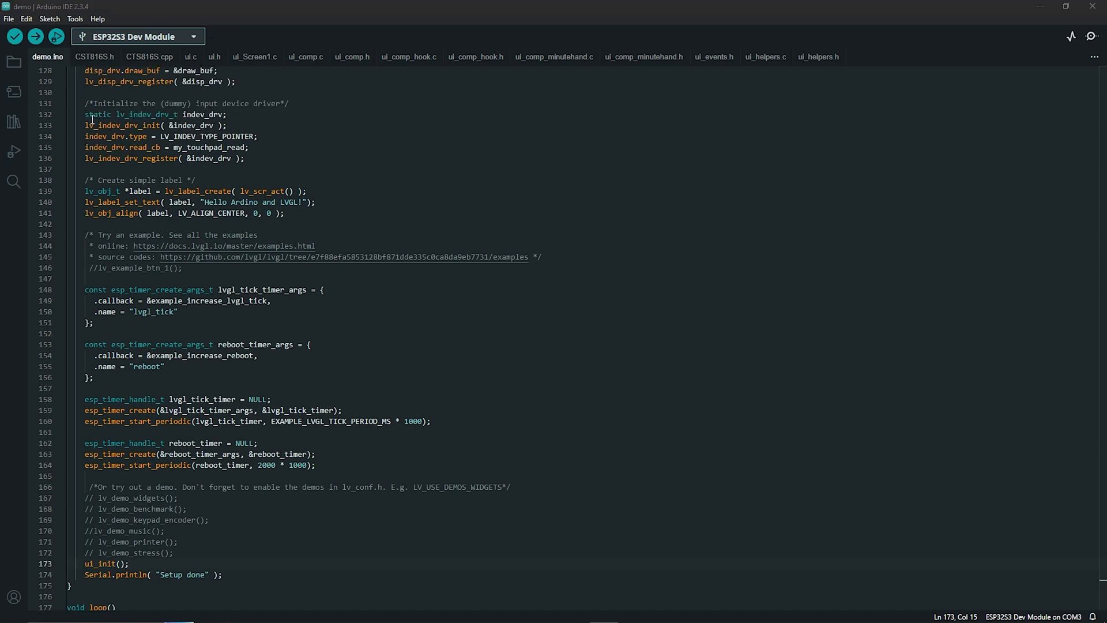
{"action": "mouse_move", "coordinate": [679, 271]}
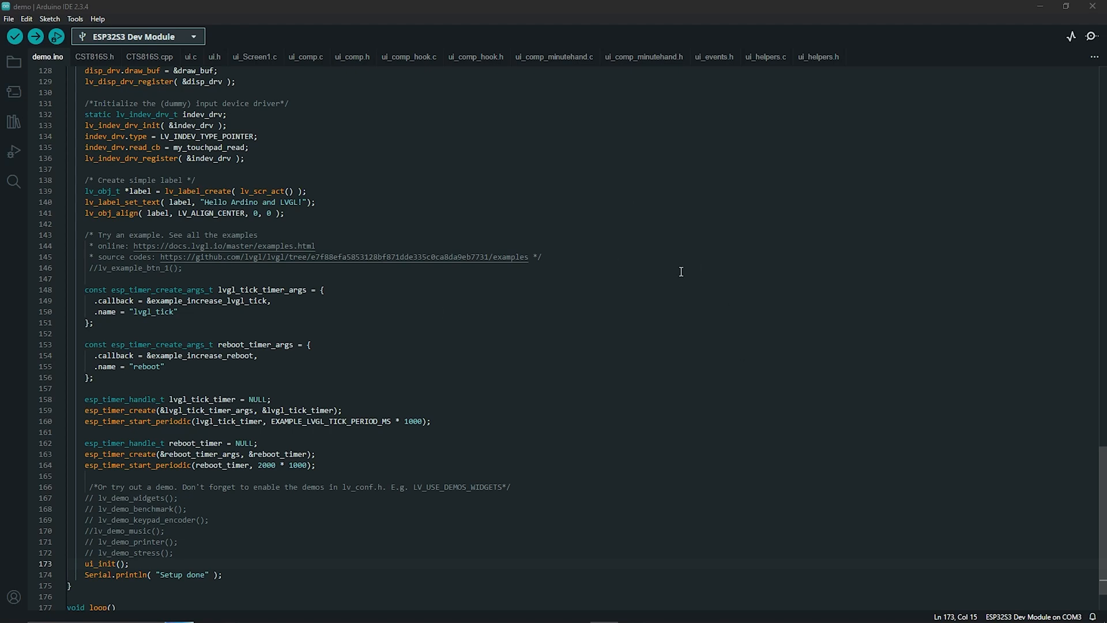
{"action": "mouse_move", "coordinate": [663, 352]}
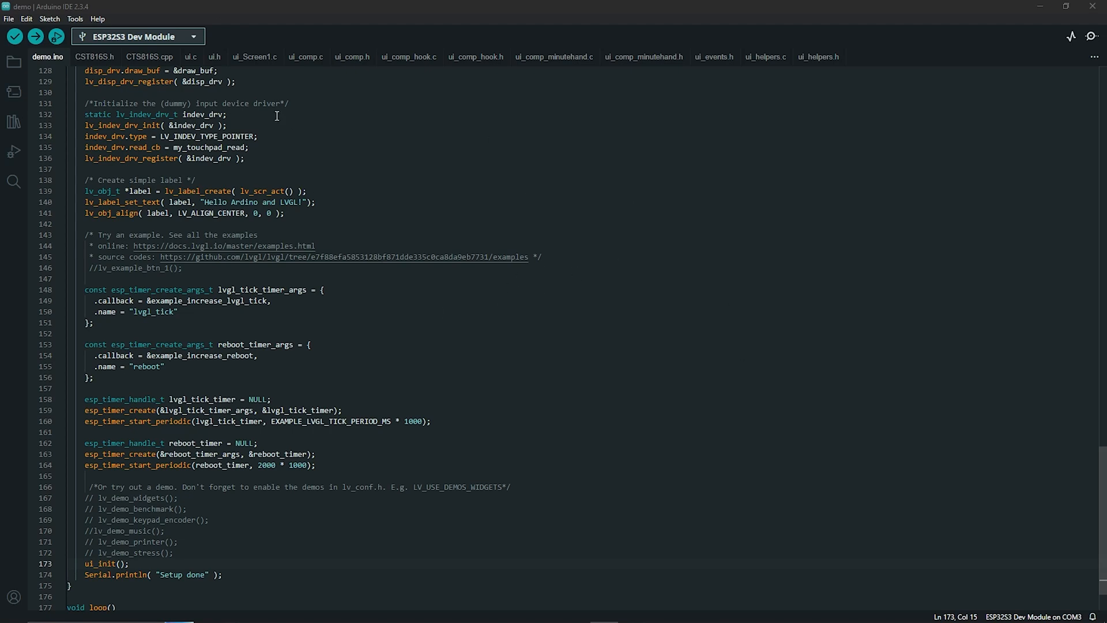
{"action": "left_click", "coordinate": [34, 36]}
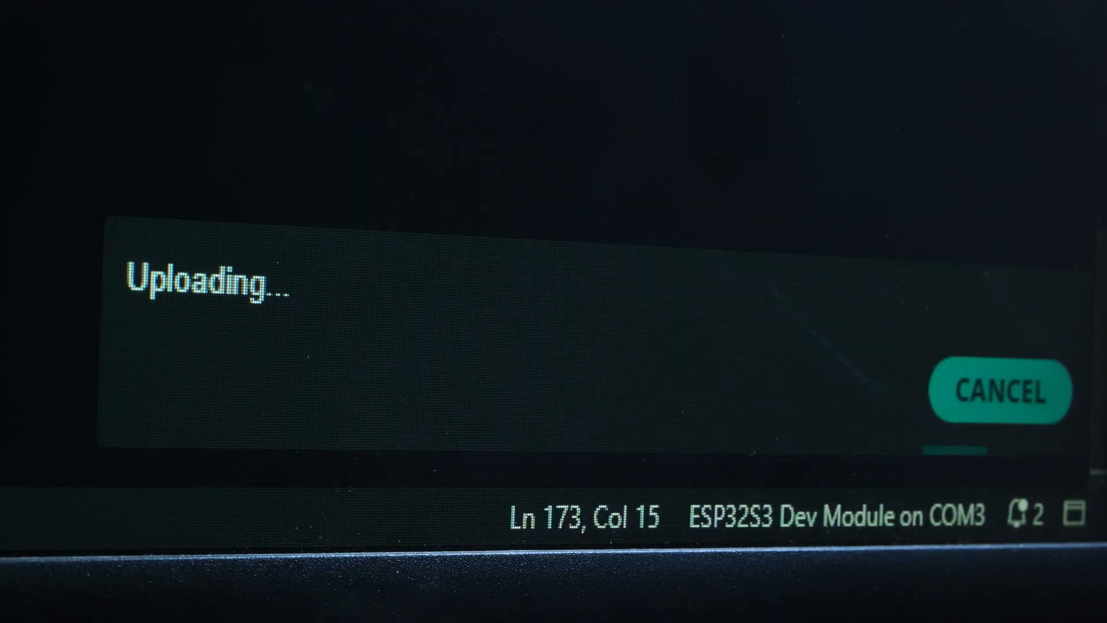